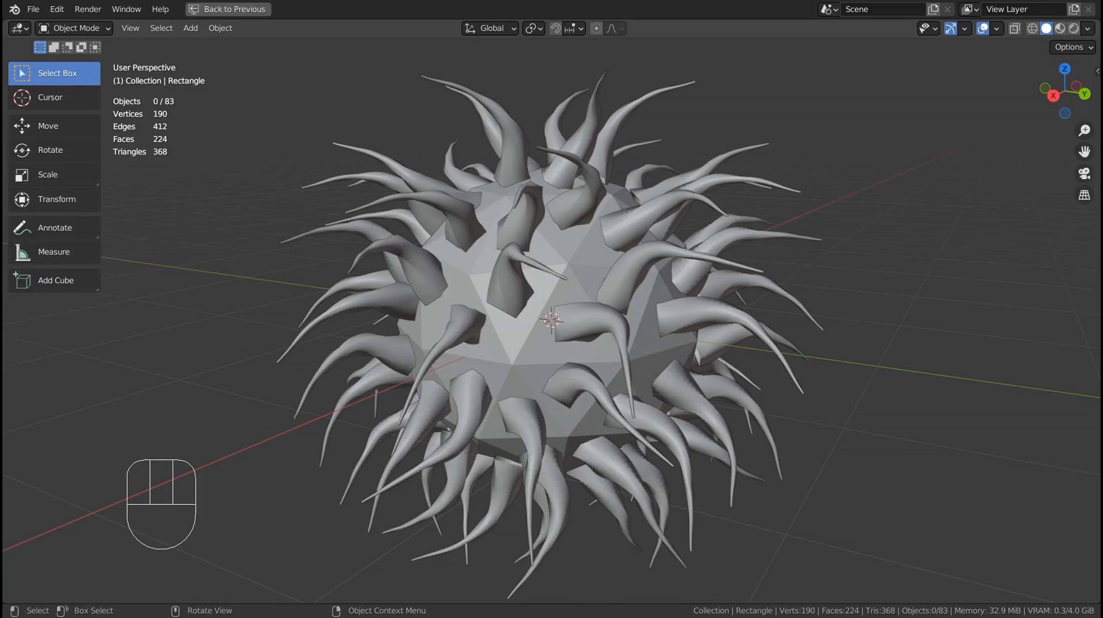
Step: Start a new General scene with the default cube and camera
left_click(233, 9)
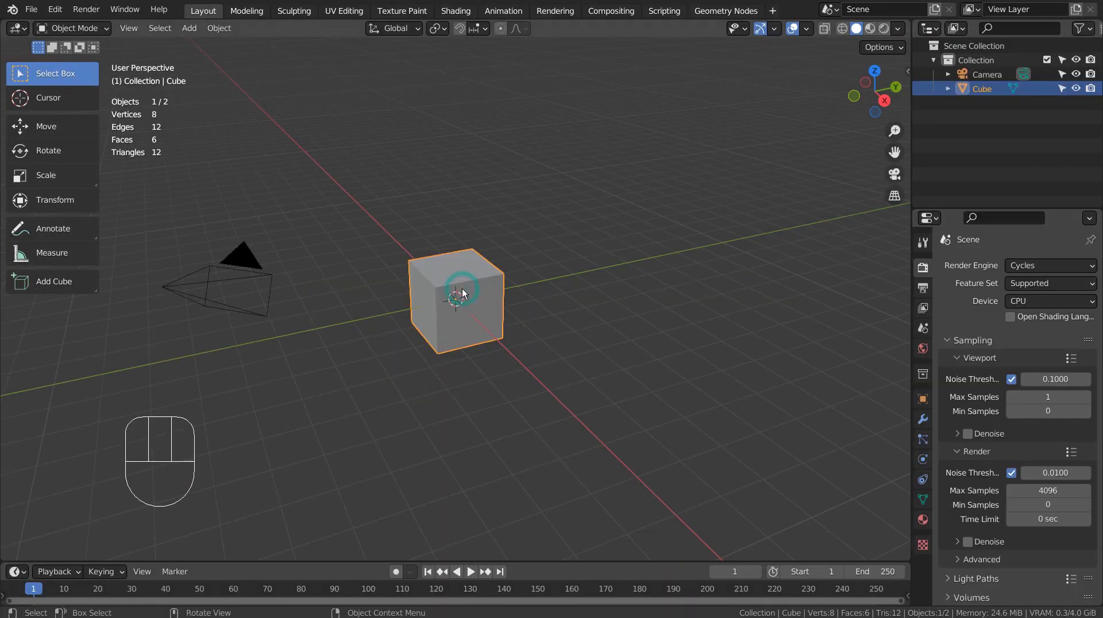
Step: Merge the cube's vertices at center and extrude the vertex into a two-edge bent line
key("M")
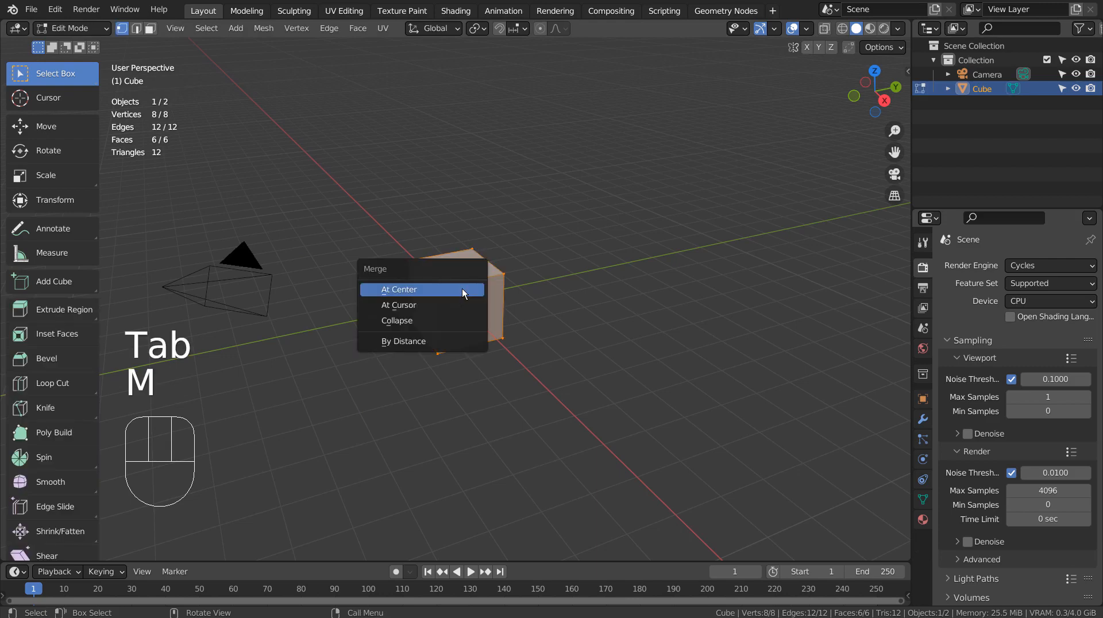
left_click(398, 290)
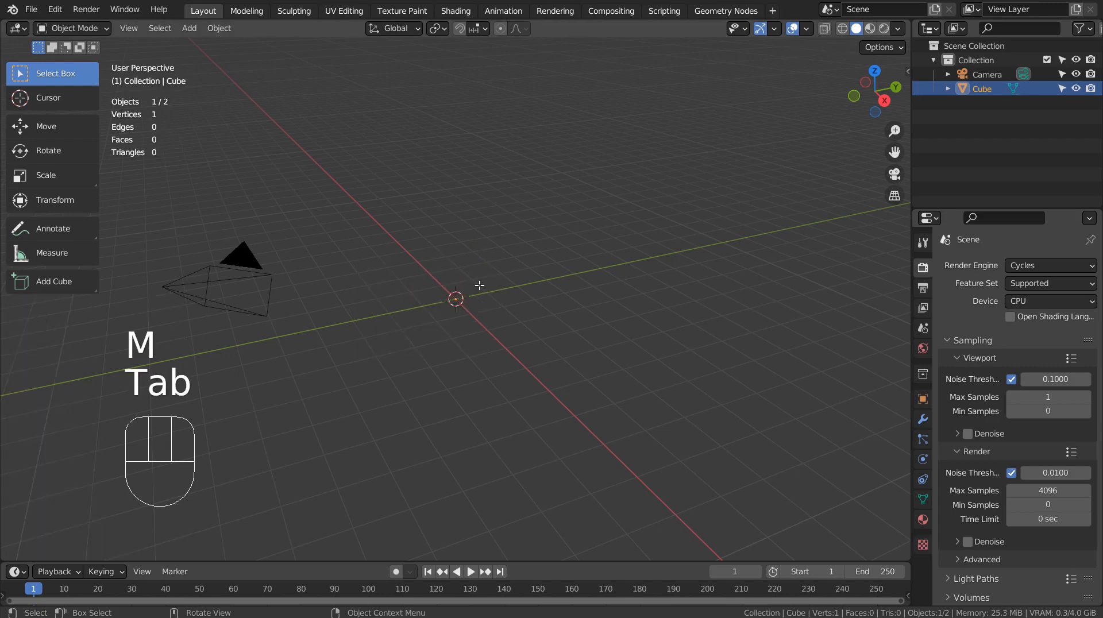
key("E")
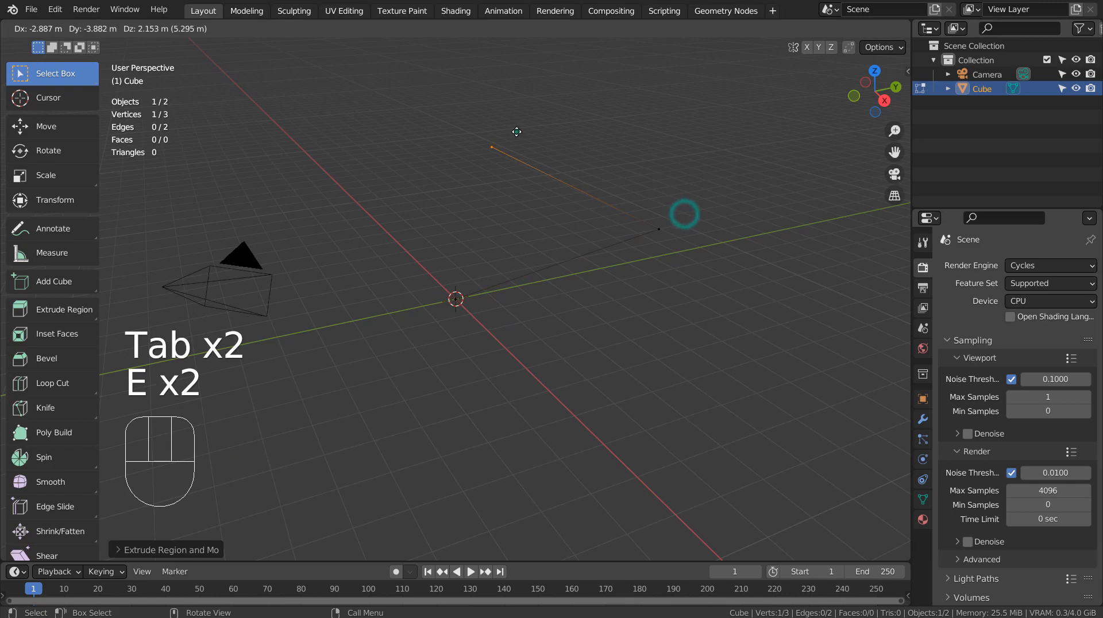
key("Tab")
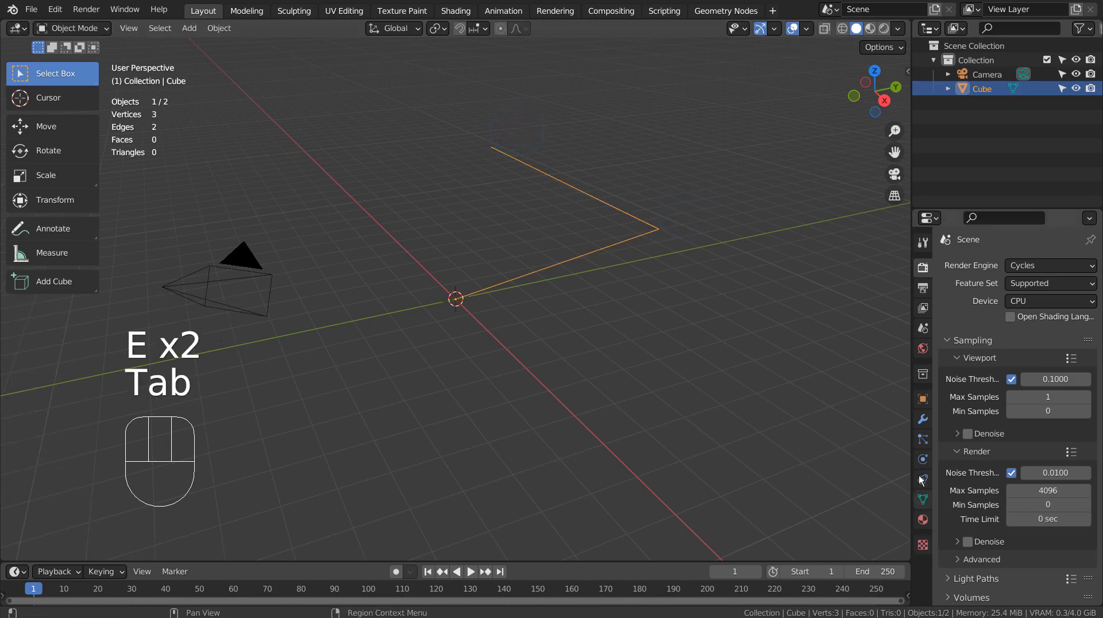
Step: Add a Skin modifier to the bent line to make it a solid beam
left_click(923, 418)
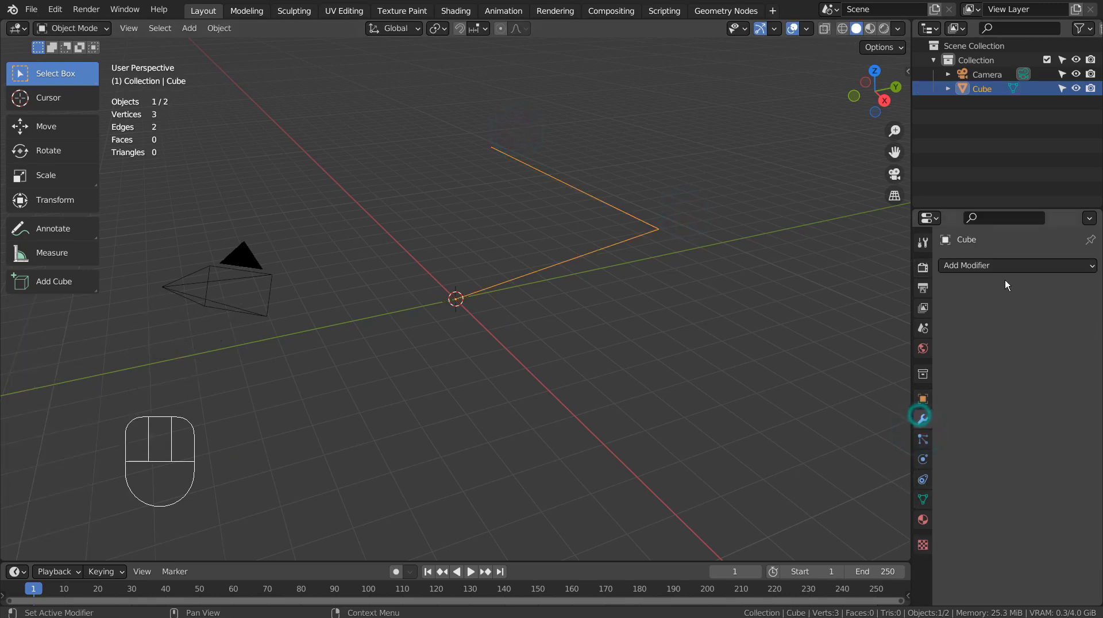
left_click(1017, 265)
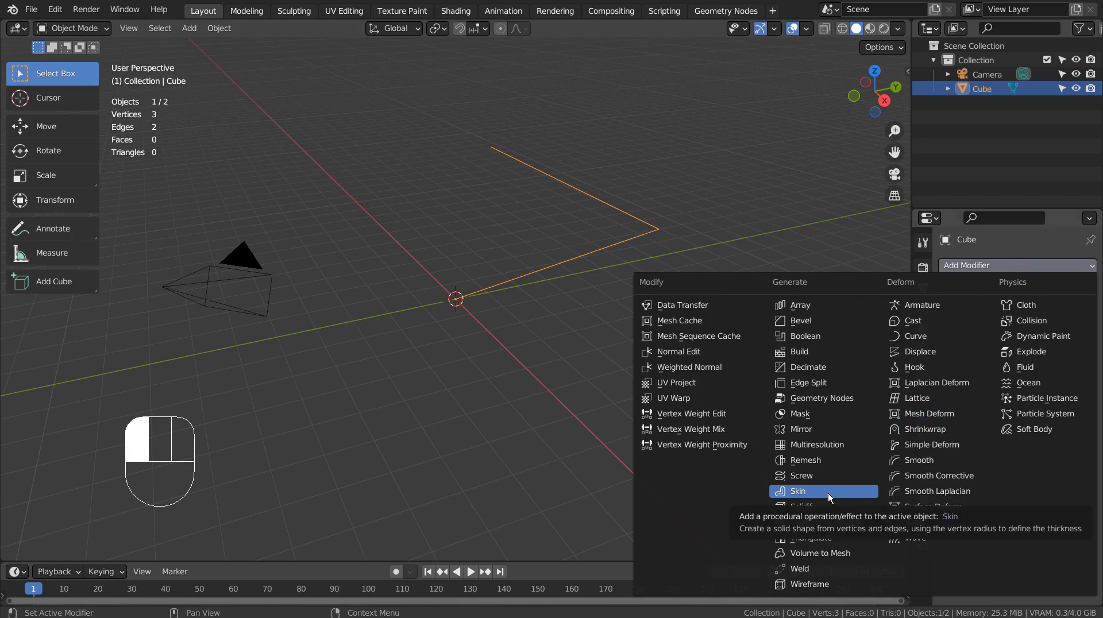
left_click(823, 491)
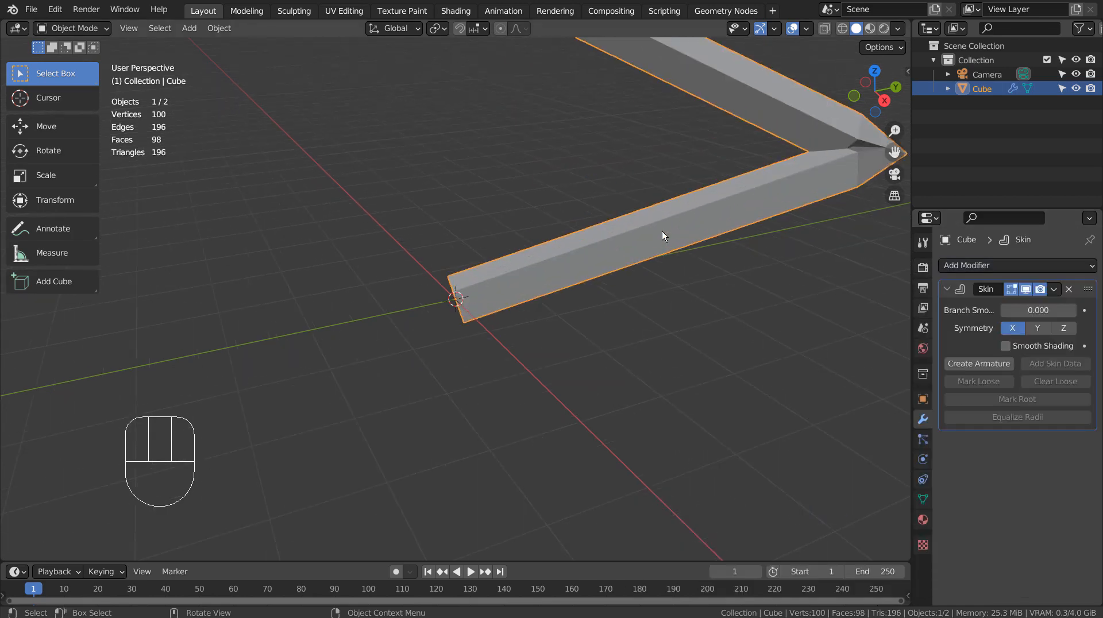
Step: Shrink the starting vertex's skin radius so the beam tapers
key("Tab")
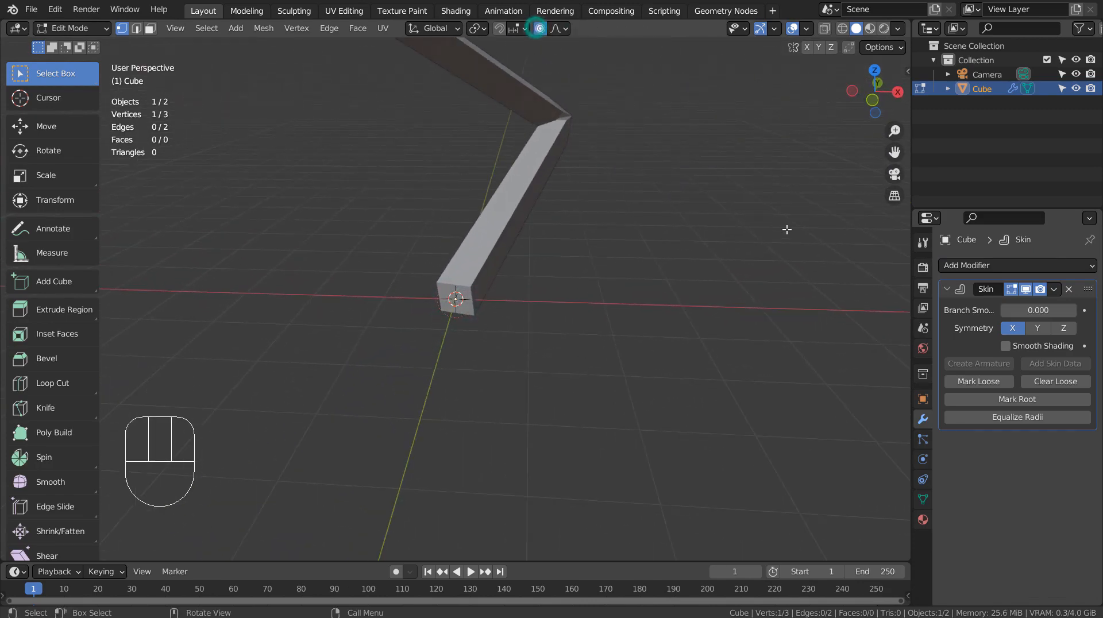
key("r")
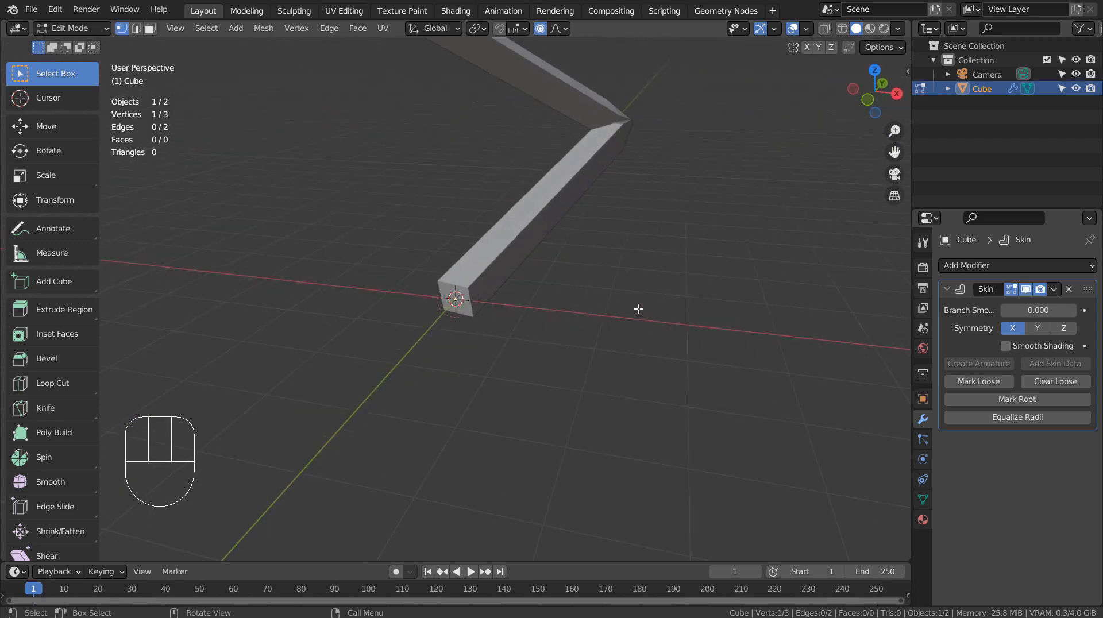
key("s")
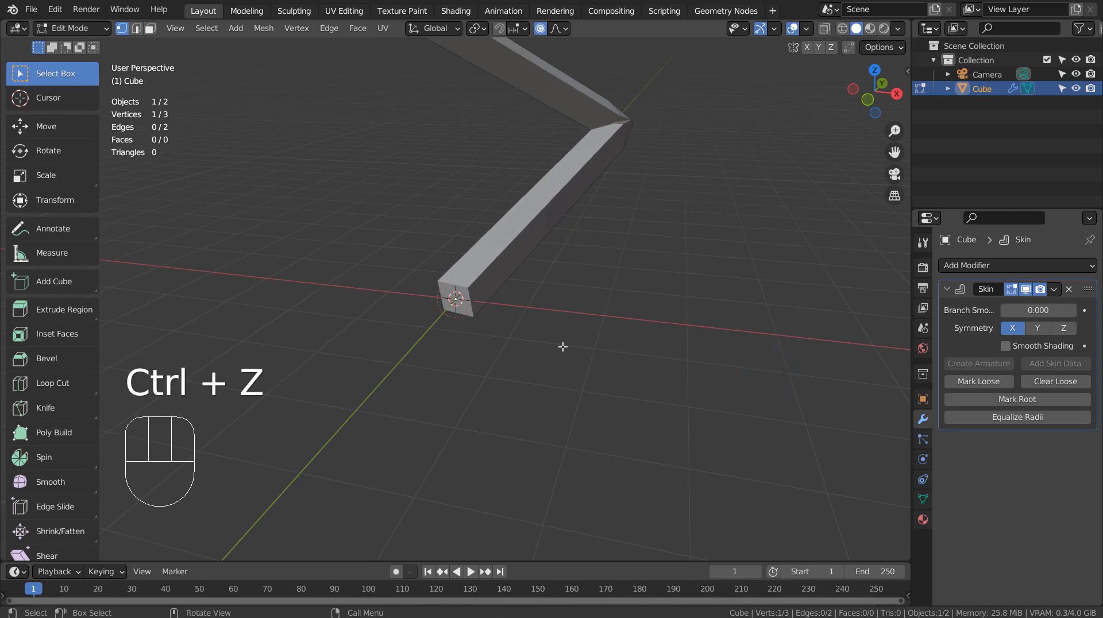
key("ctrl")
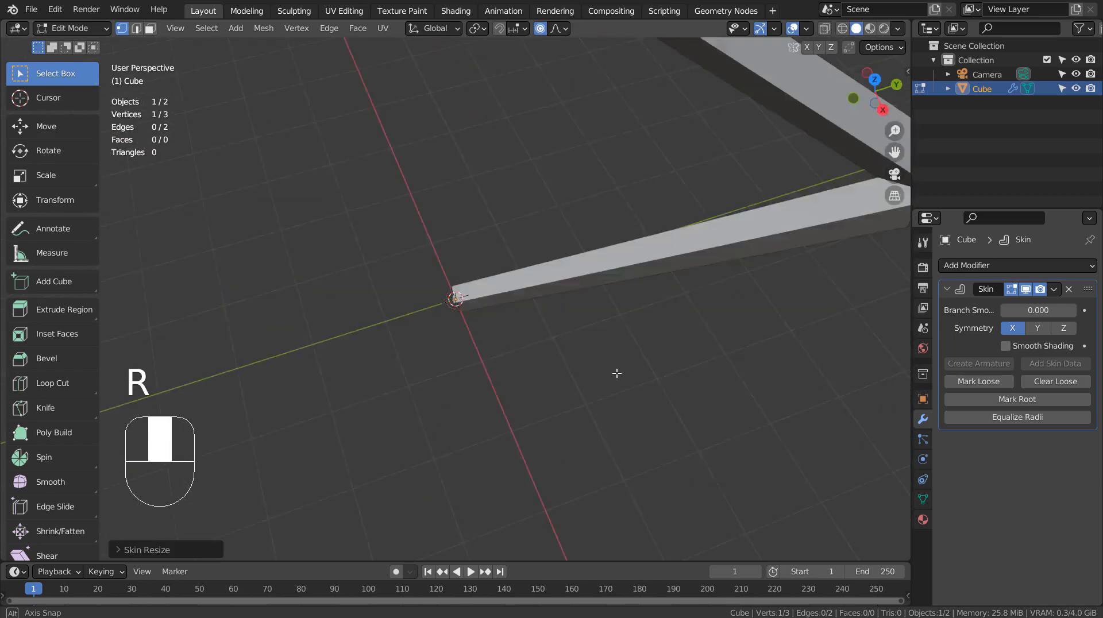
key("Tab")
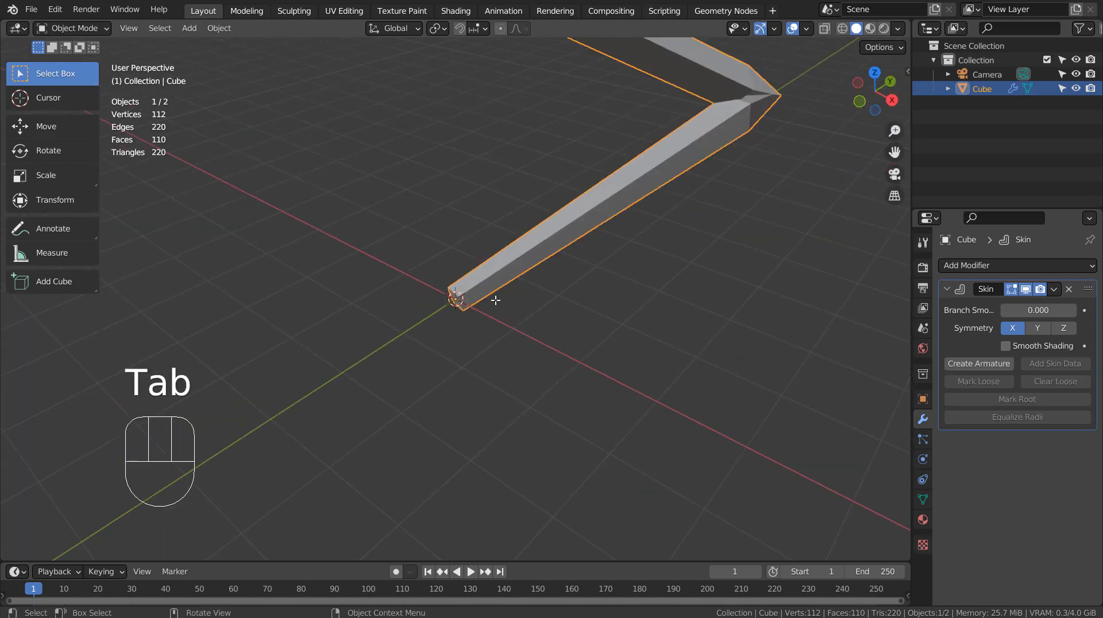
Step: Delete the beam and extrude a new 3D simple-point curve into a bending spine path
key("X")
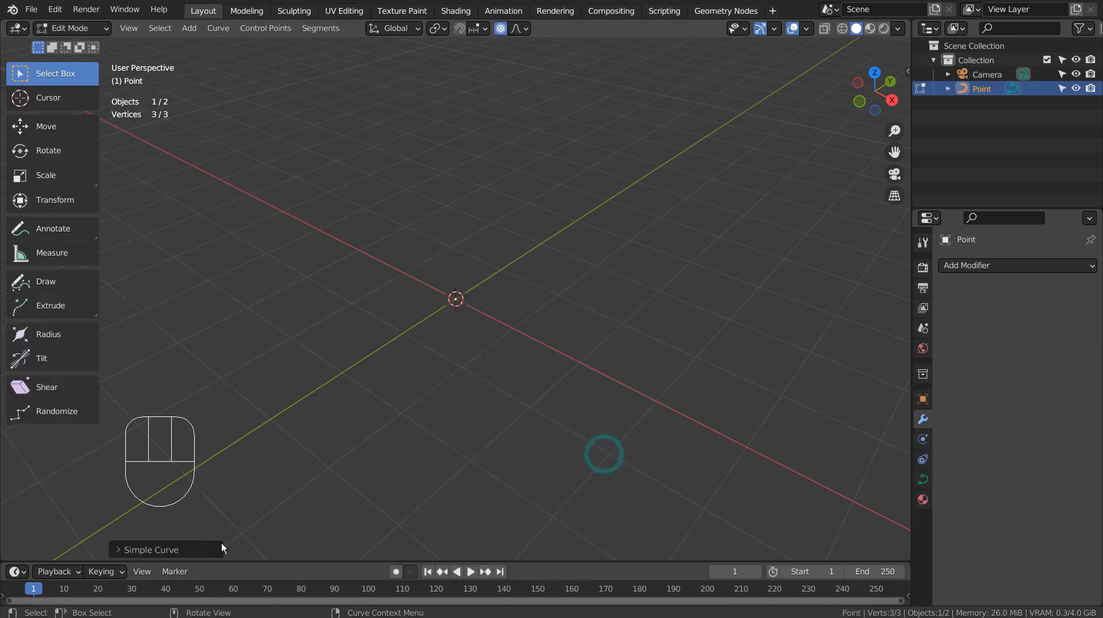
left_click(150, 550)
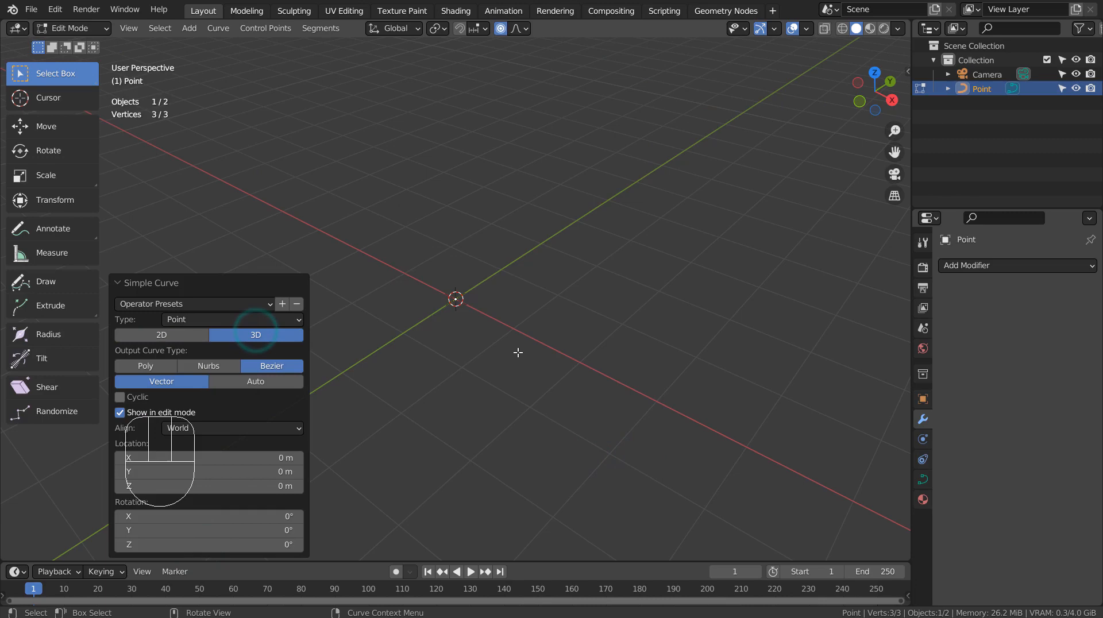
key("KP_7")
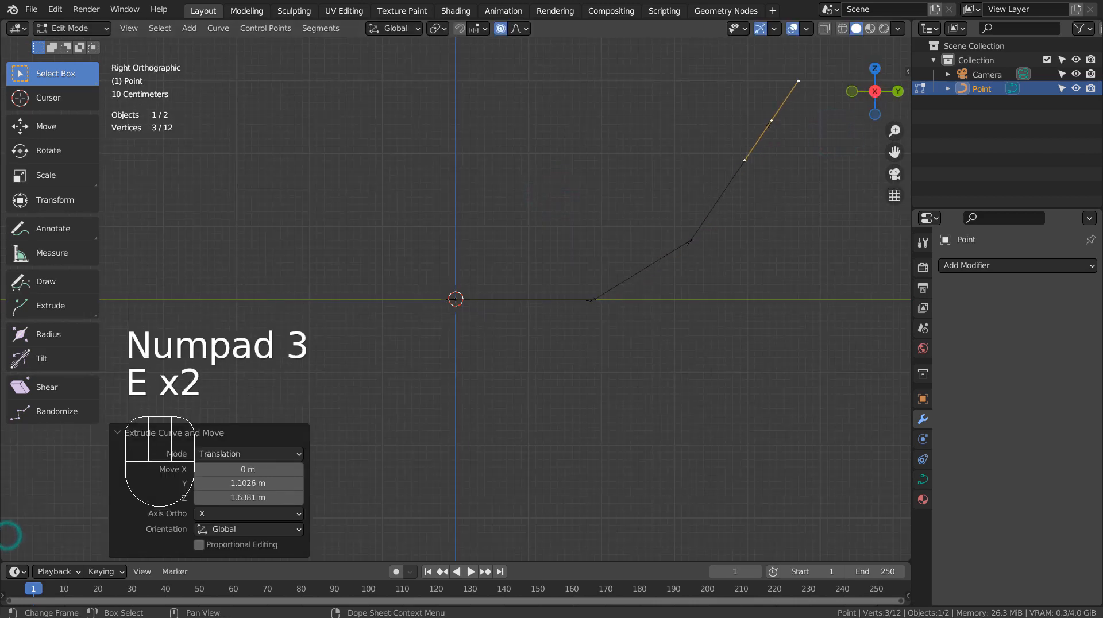
key("Tab")
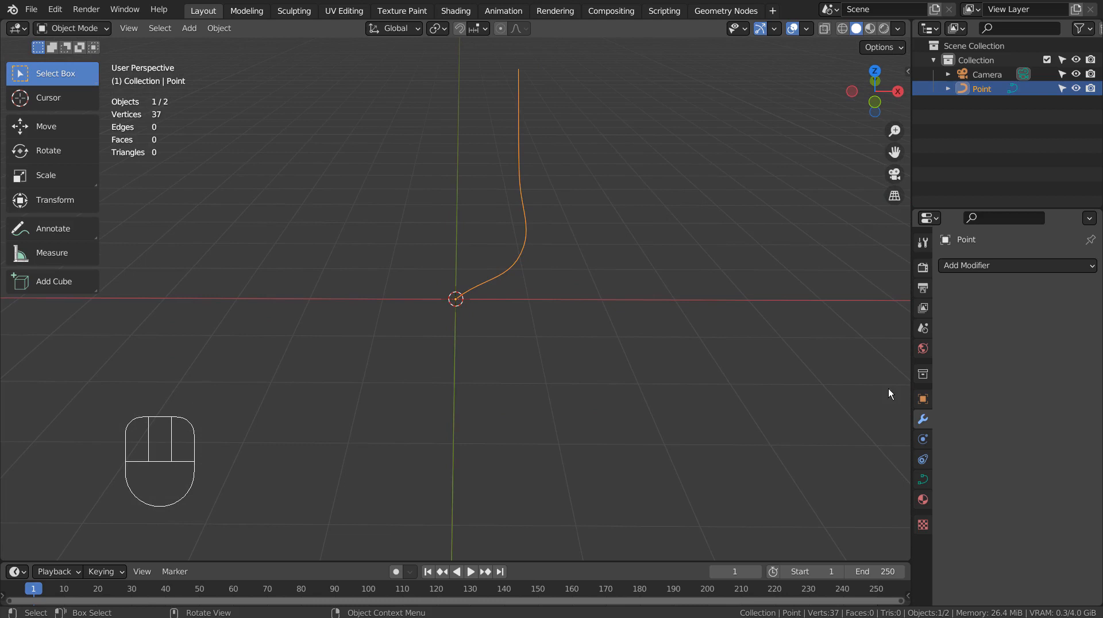
Step: Set the curve's bevel depth to about 0.272 m, making it a thick round tube
left_click(922, 479)
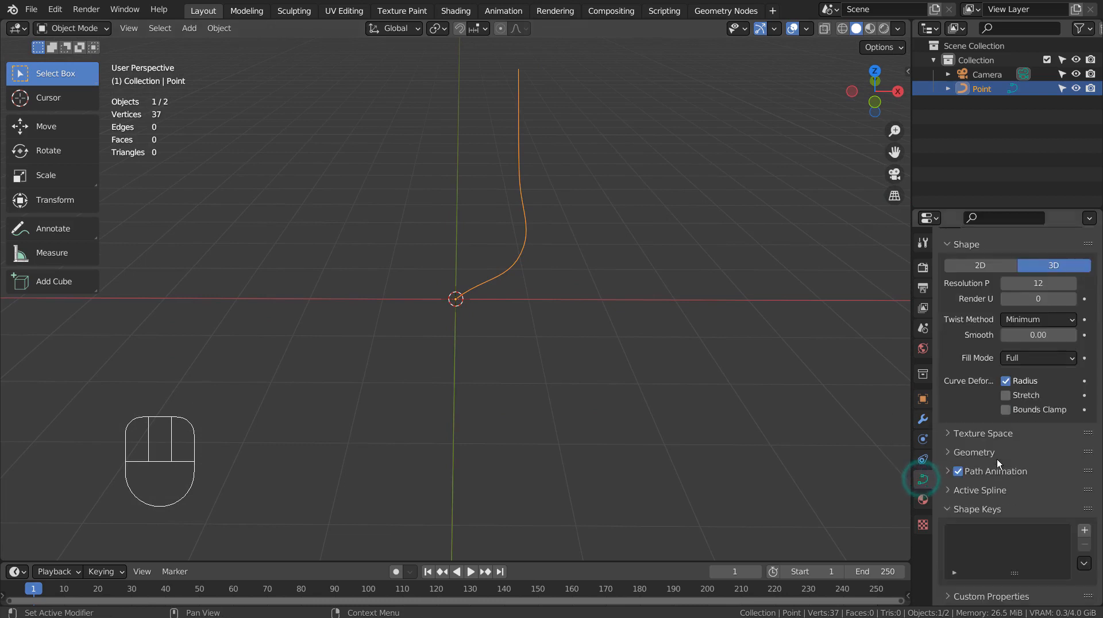
mouse_move(961, 465)
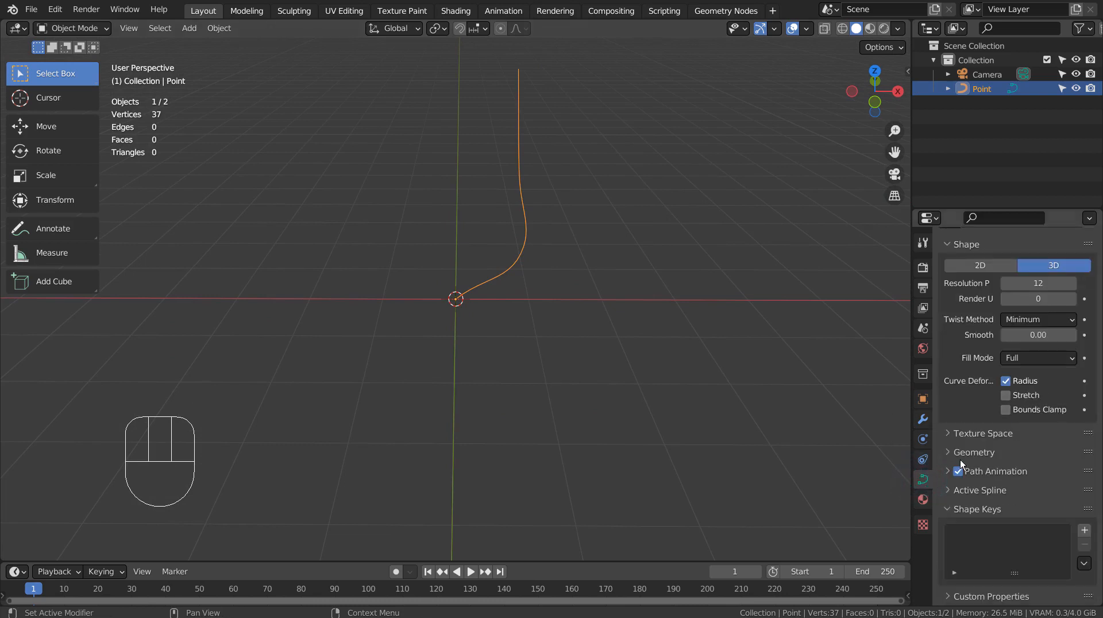
left_click(976, 452)
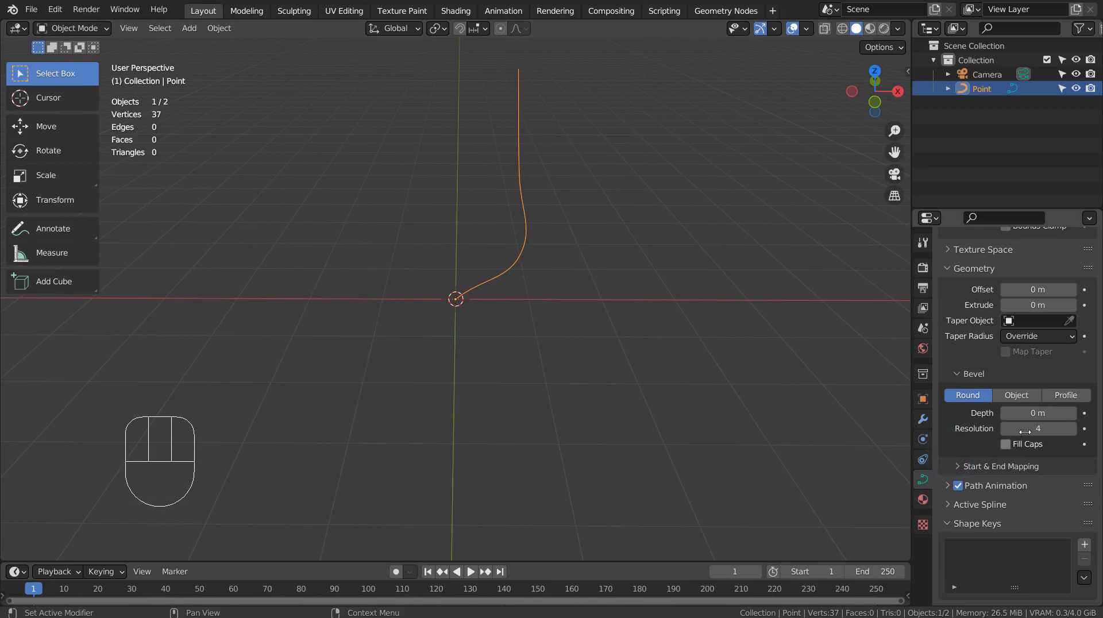
left_click_drag(1038, 413, 1038, 414)
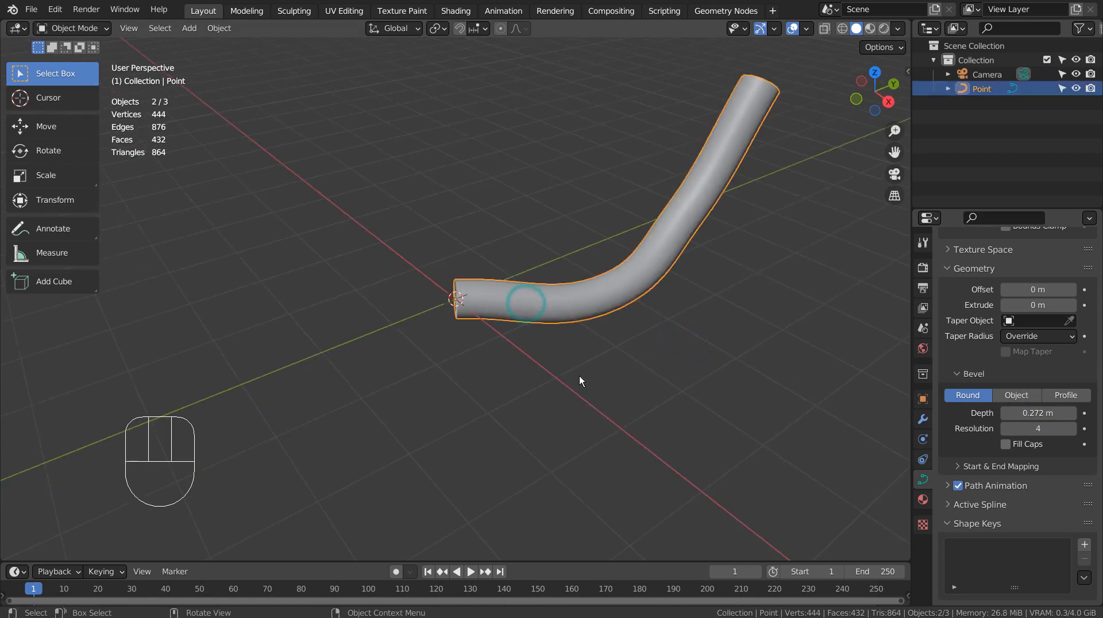
Step: Shrink the curve radius at the far points so the tube tapers into a horn
key("Tab")
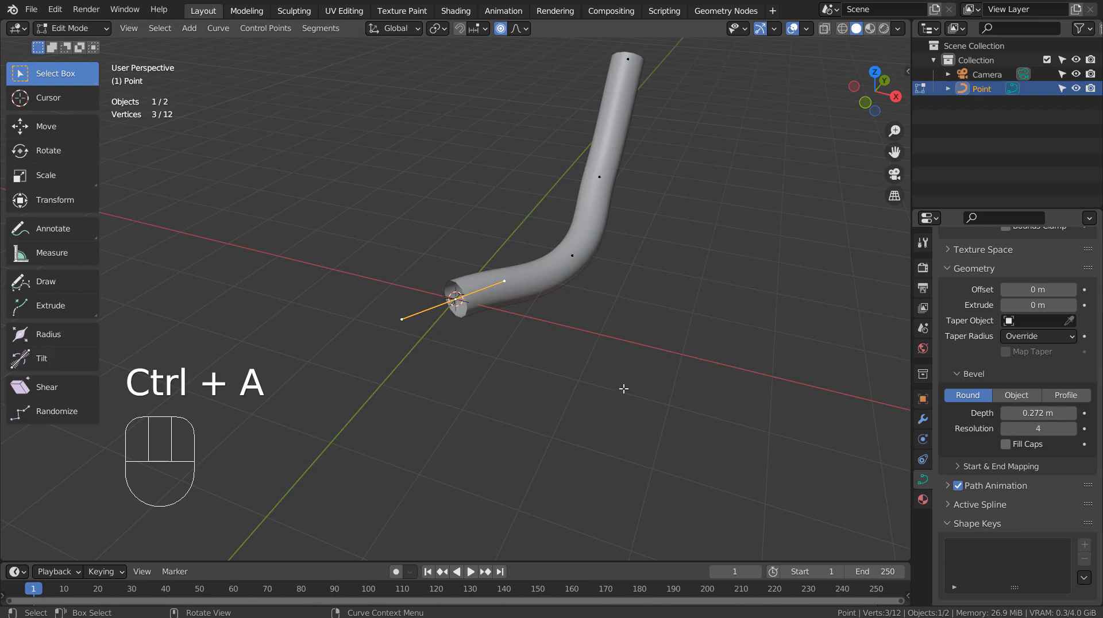
mouse_move(539, 317)
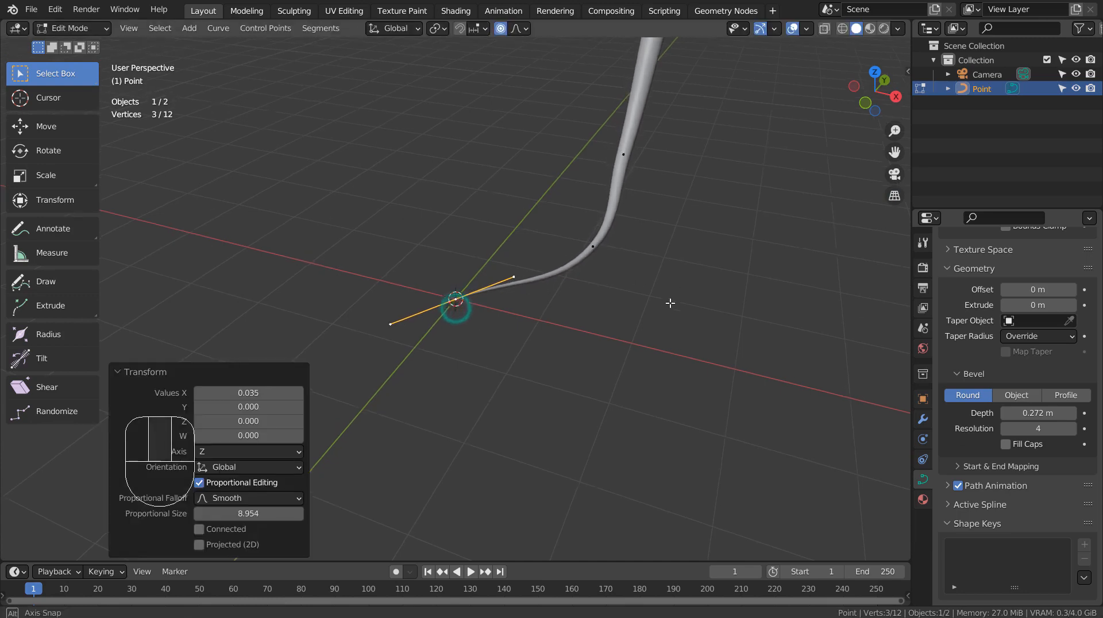
key("ctrl+z")
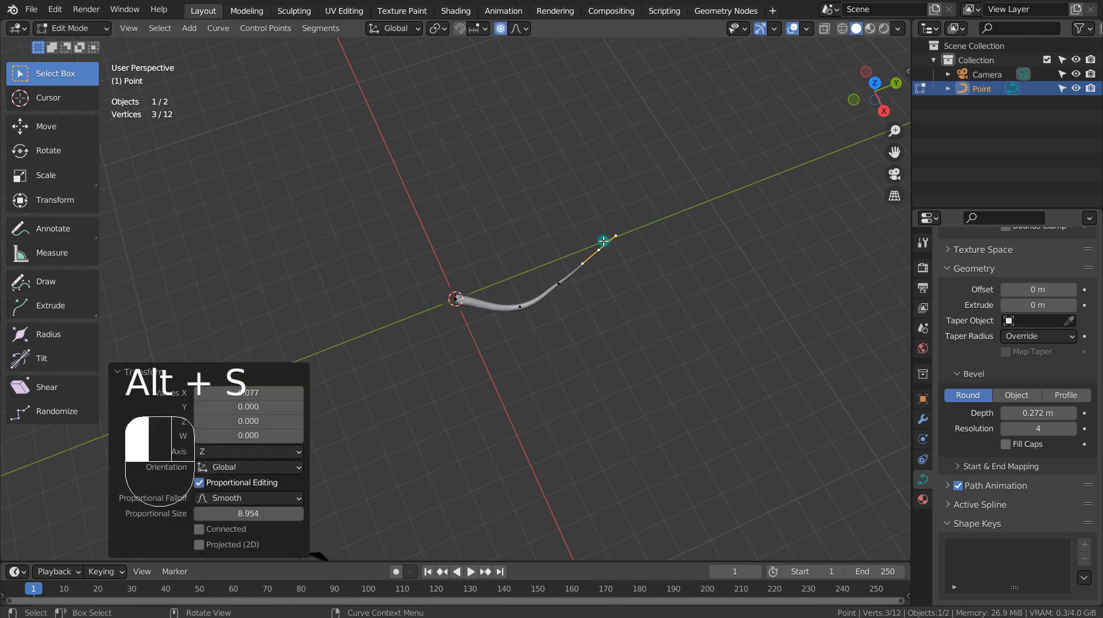
key("Tab")
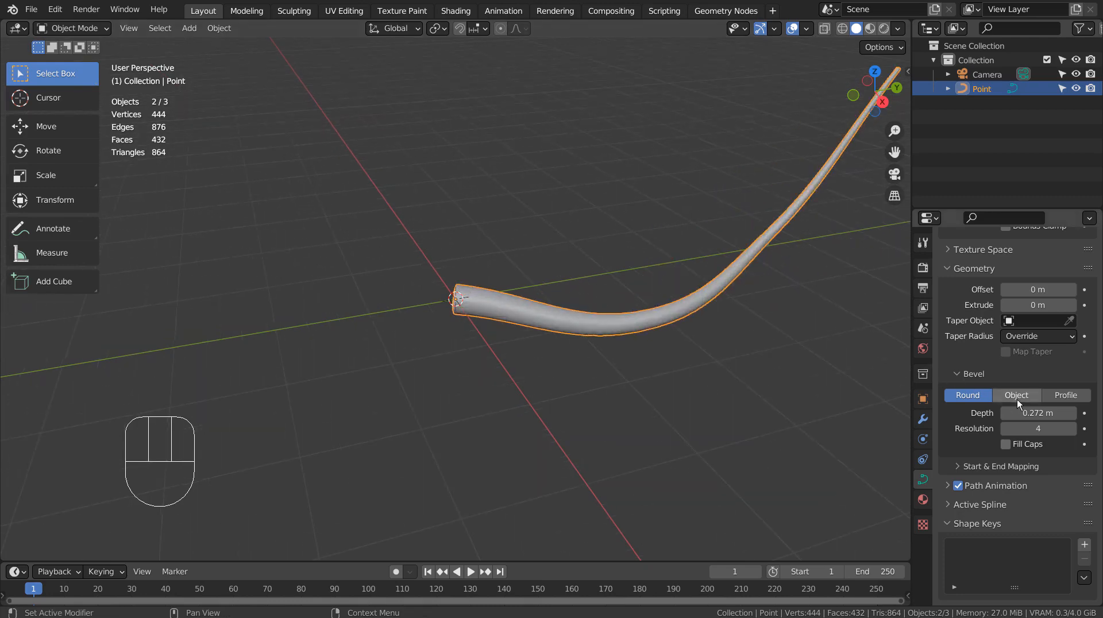
Step: Add a Rectangle curve and use it as the horn's bevel object profile
key("shift+a")
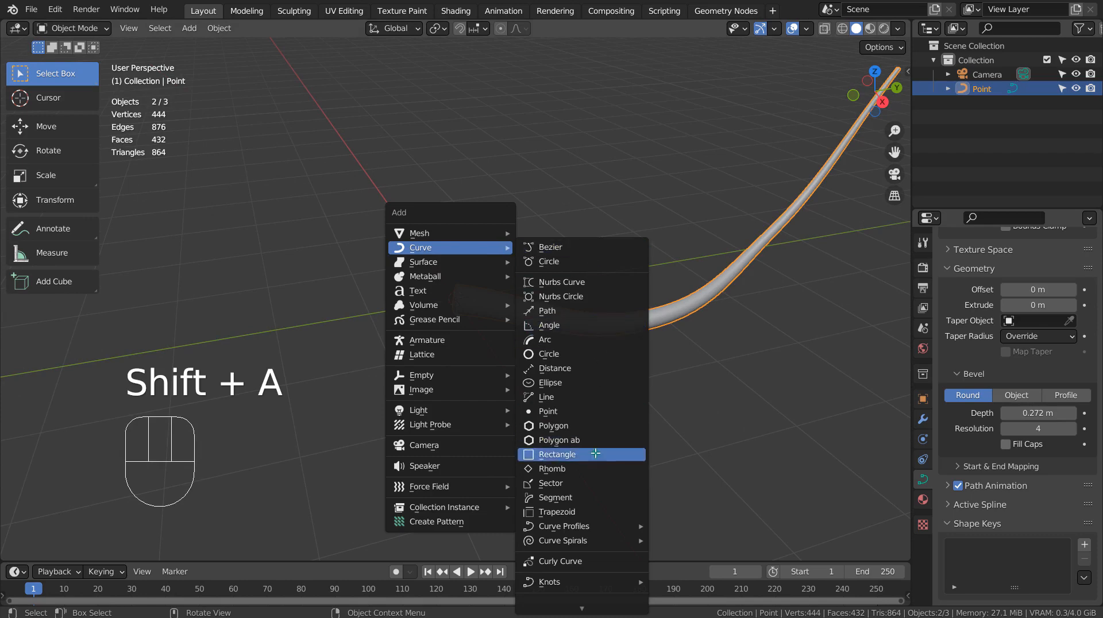
left_click(557, 455)
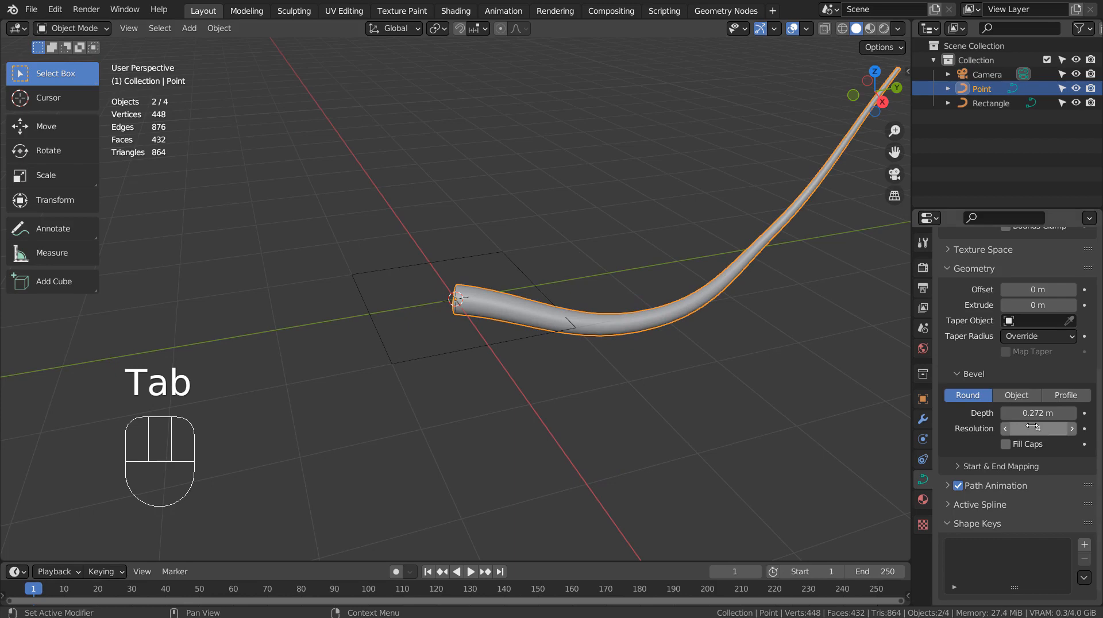
left_click(1017, 396)
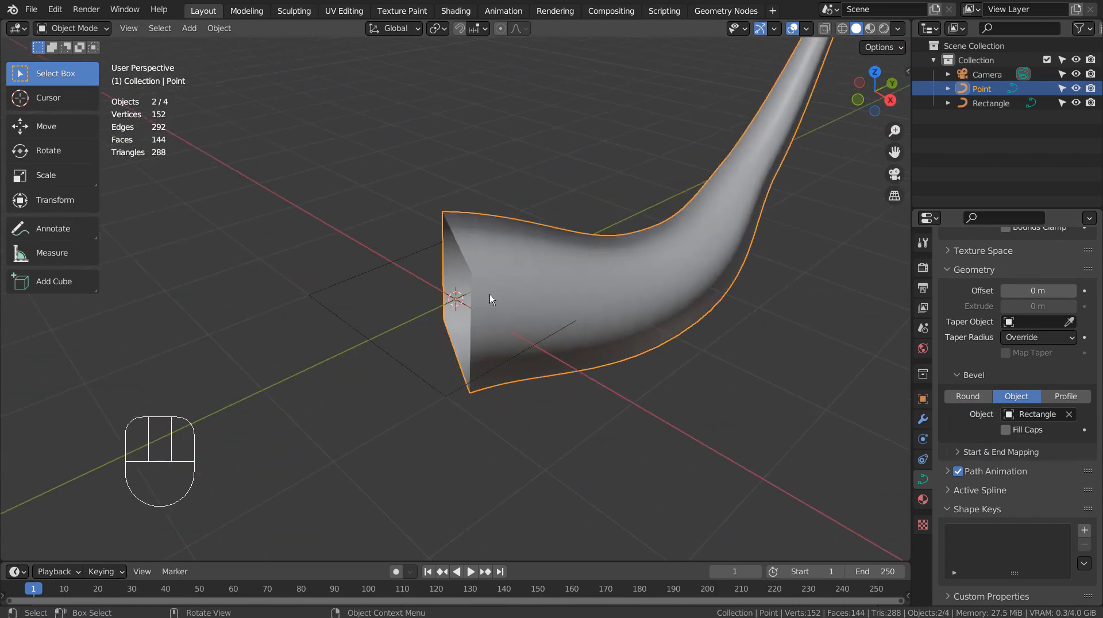
key("Tab")
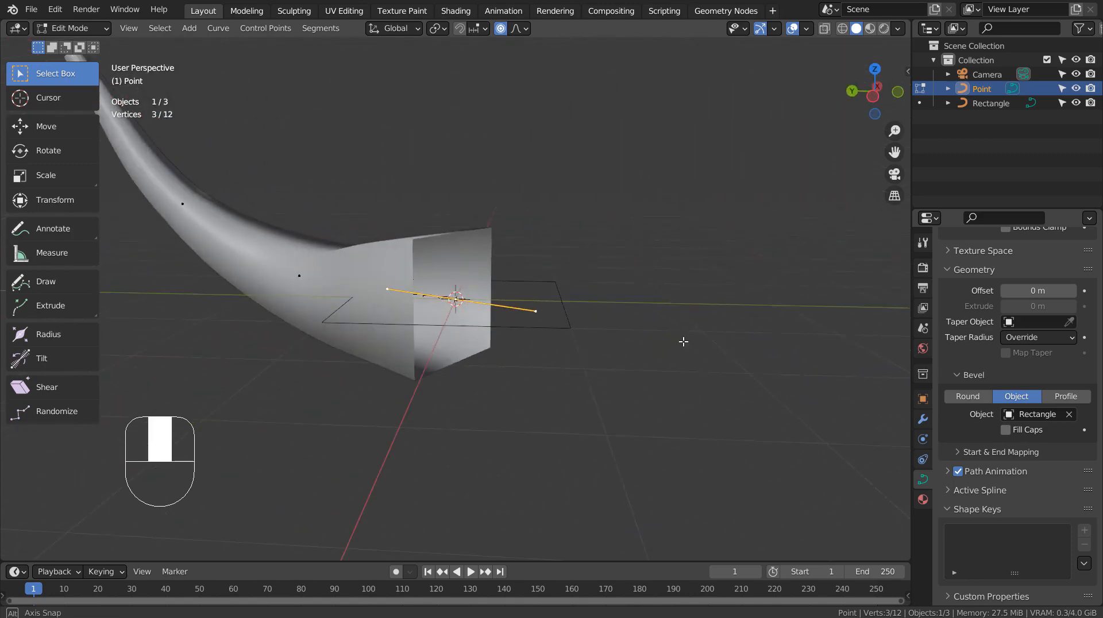
Step: Rotate the horn's base point, undo it, and return to the whole horn object
key("r")
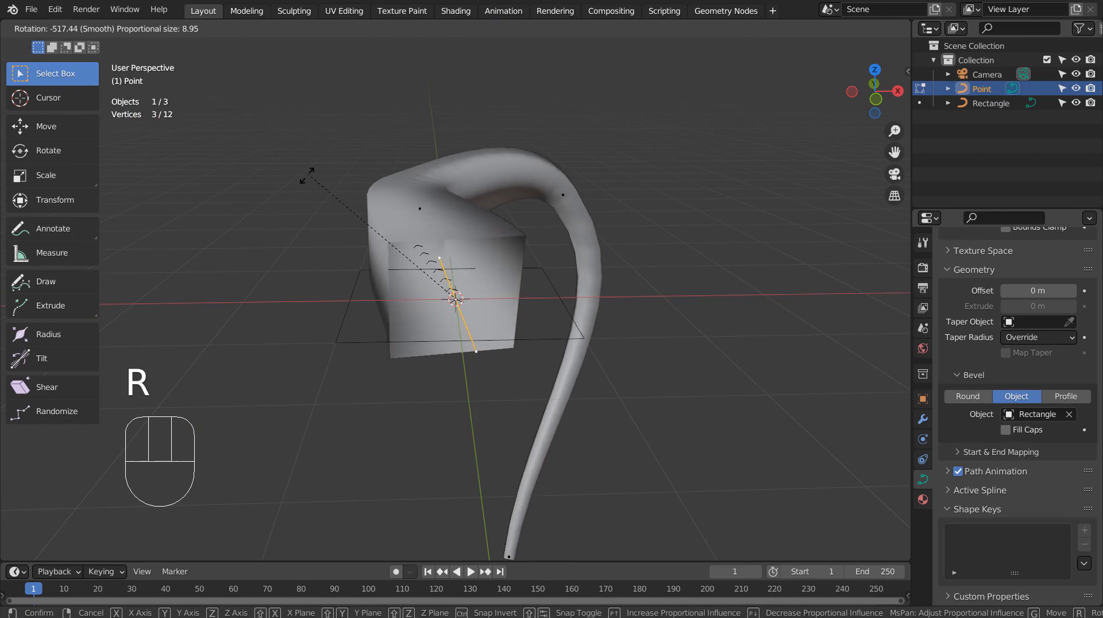
key("Ctrl+Z")
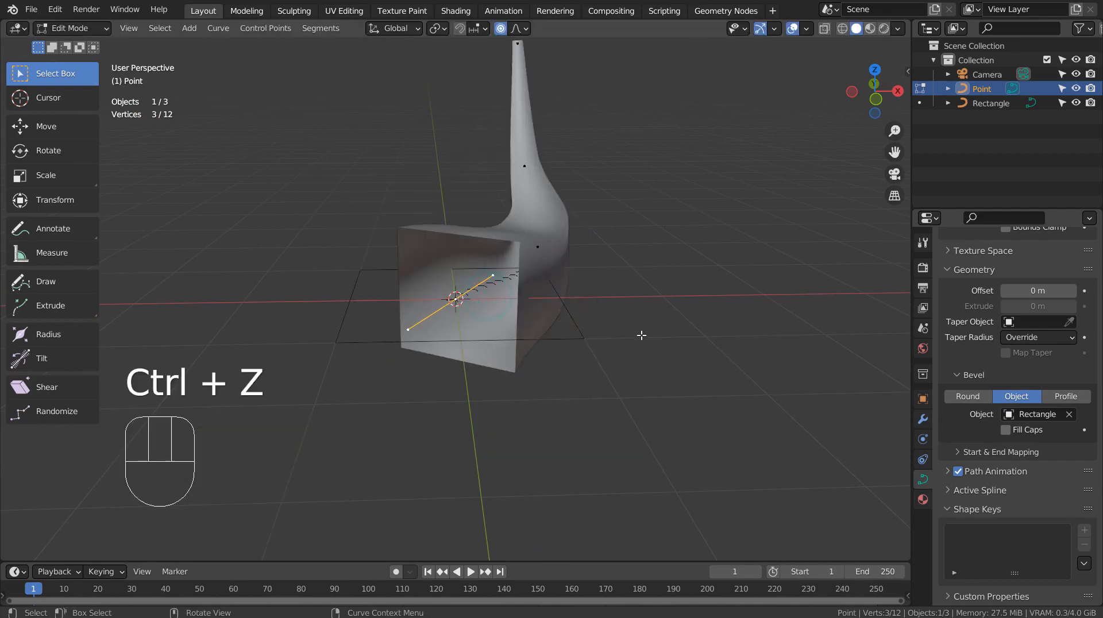
key("Tab")
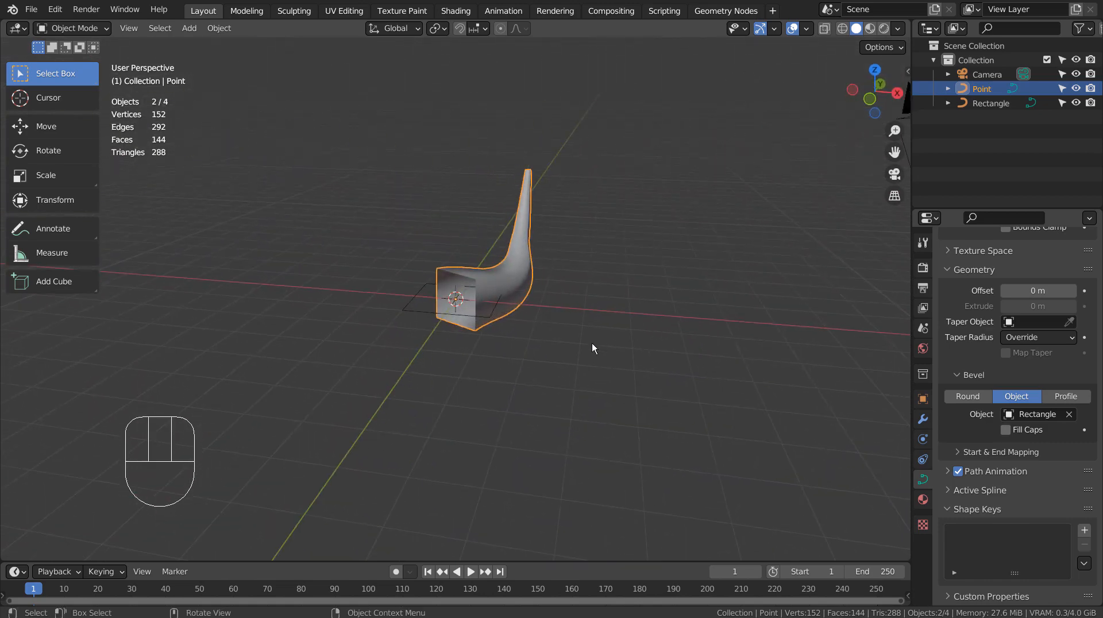
Step: Tilt the horn's base point 180° with proportional editing and widen the falloff along the horn
key("Tab")
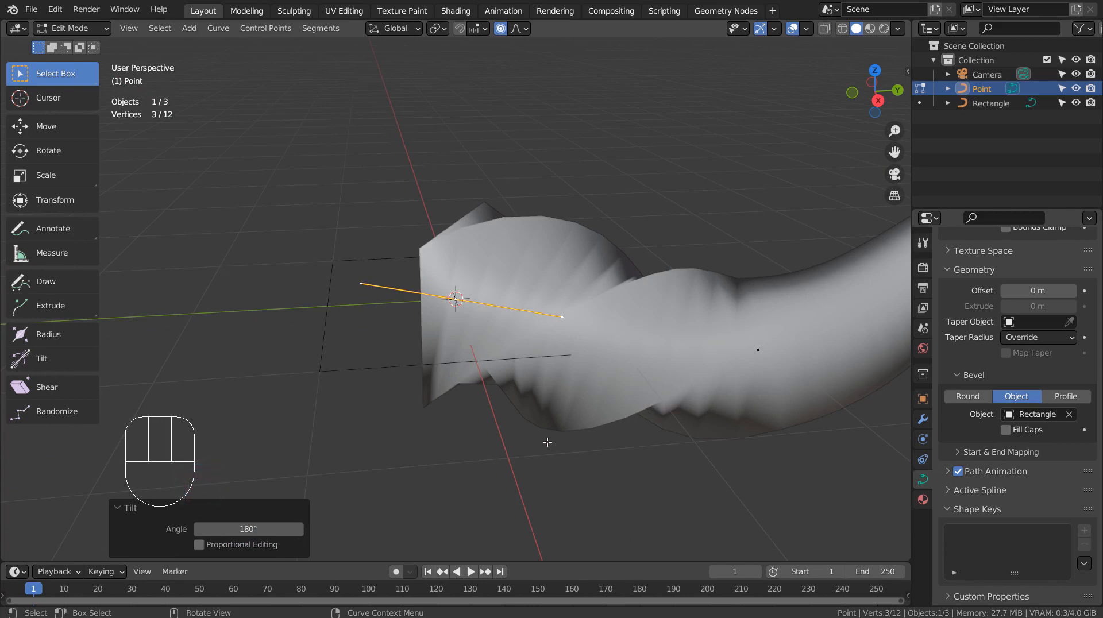
mouse_move(624, 356)
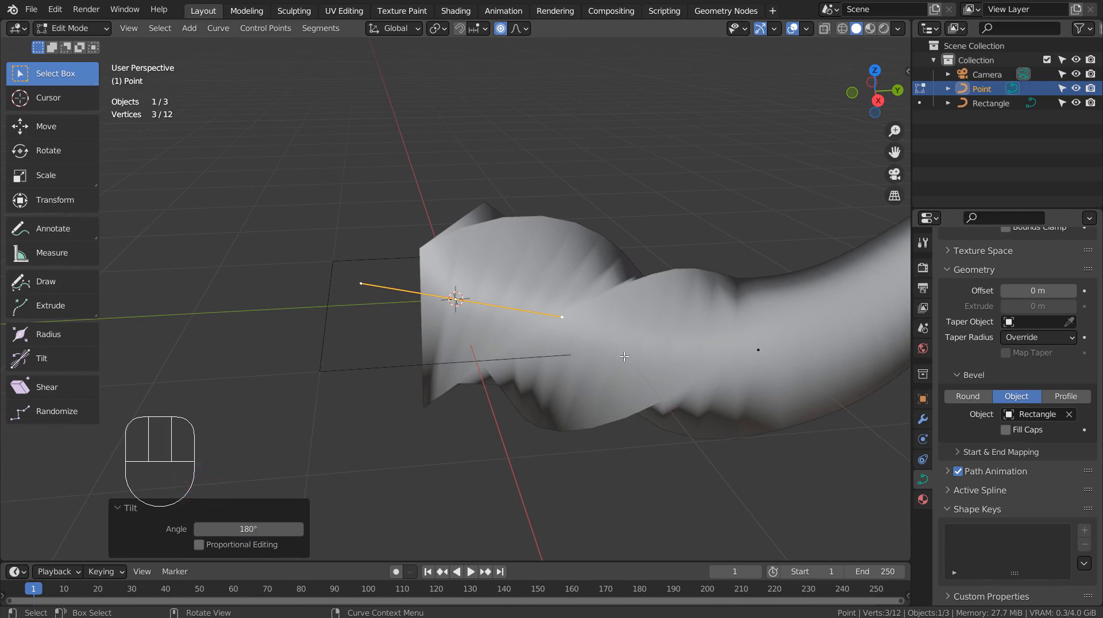
left_click(199, 545)
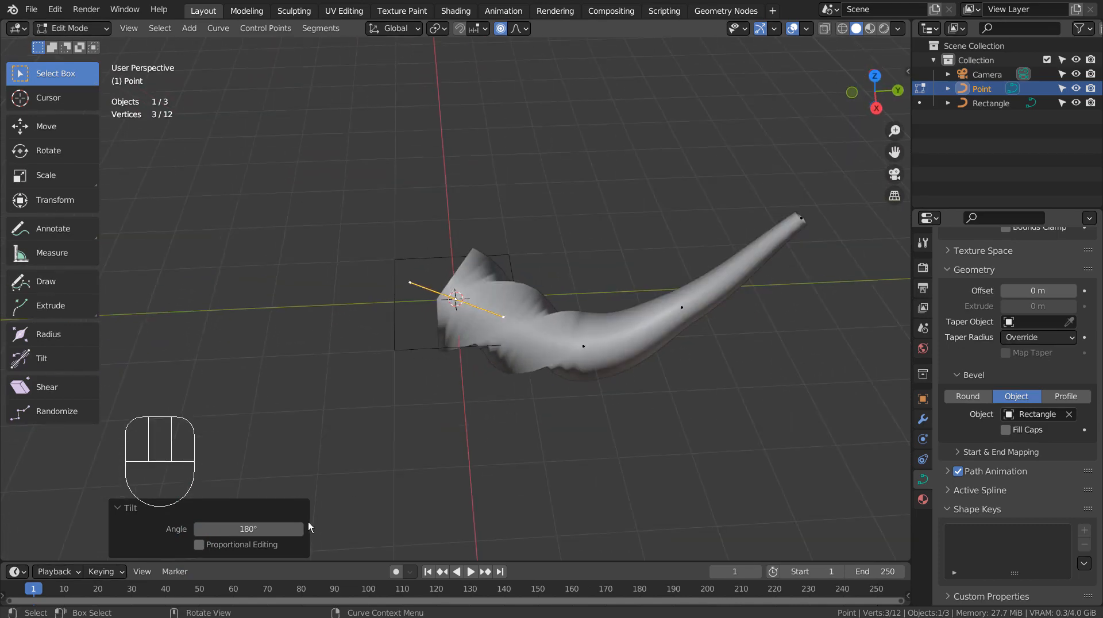
mouse_move(701, 281)
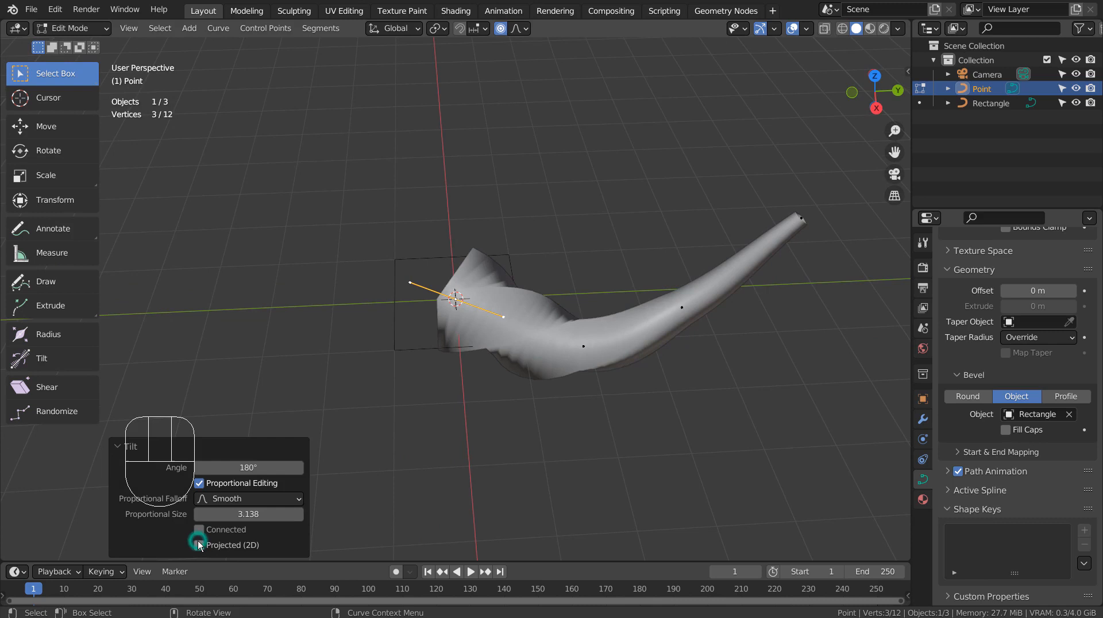
left_click(199, 546)
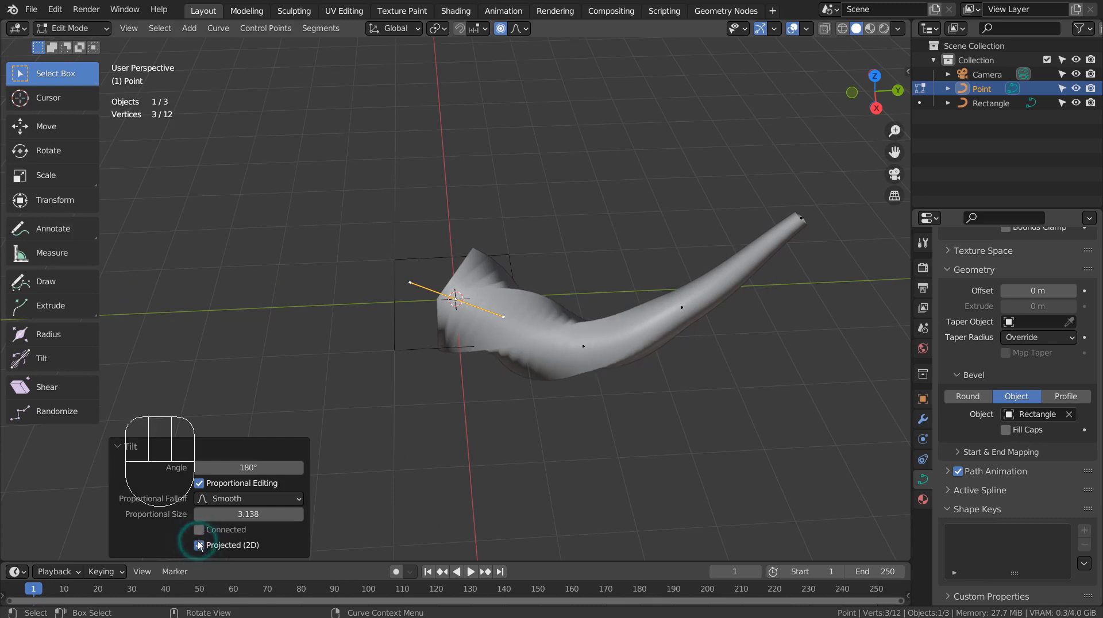
left_click(199, 530)
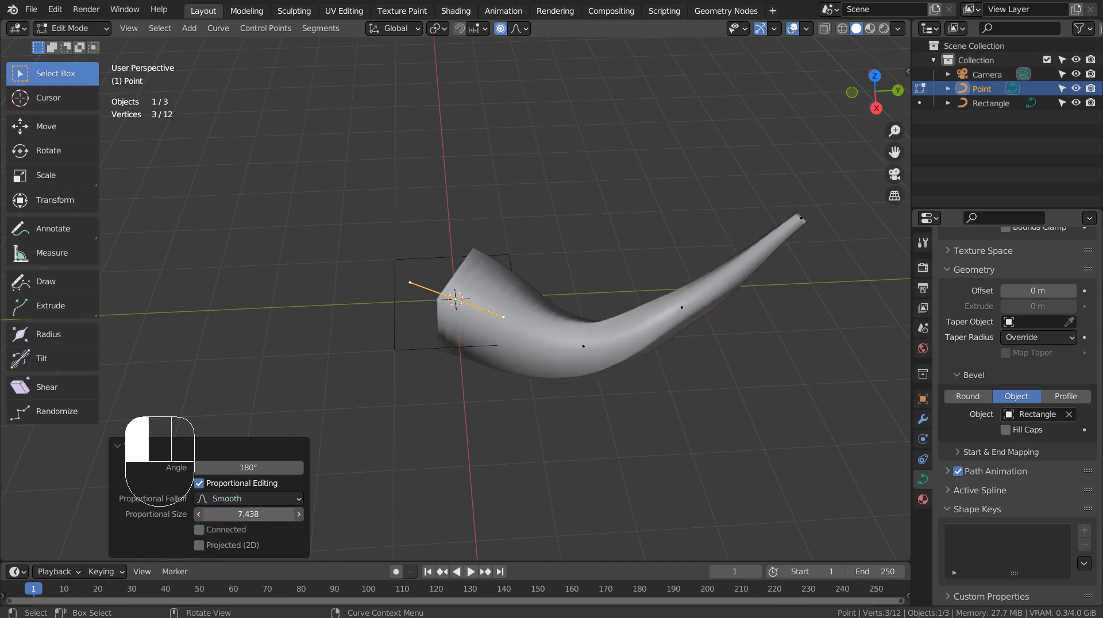
left_click_drag(248, 515, 288, 515)
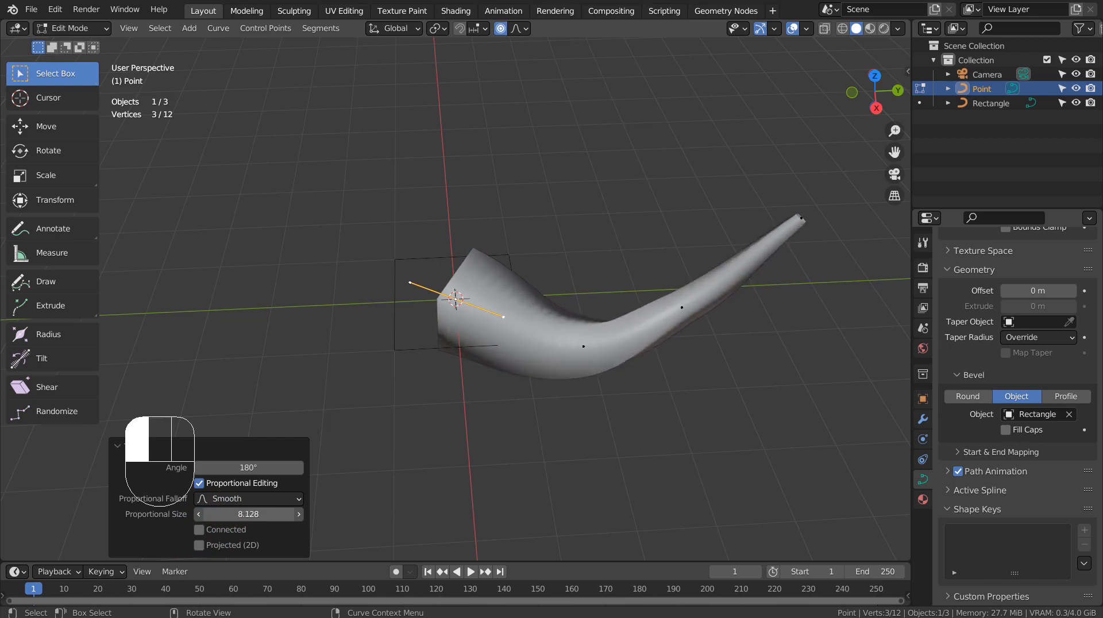
left_click_drag(248, 515, 282, 515)
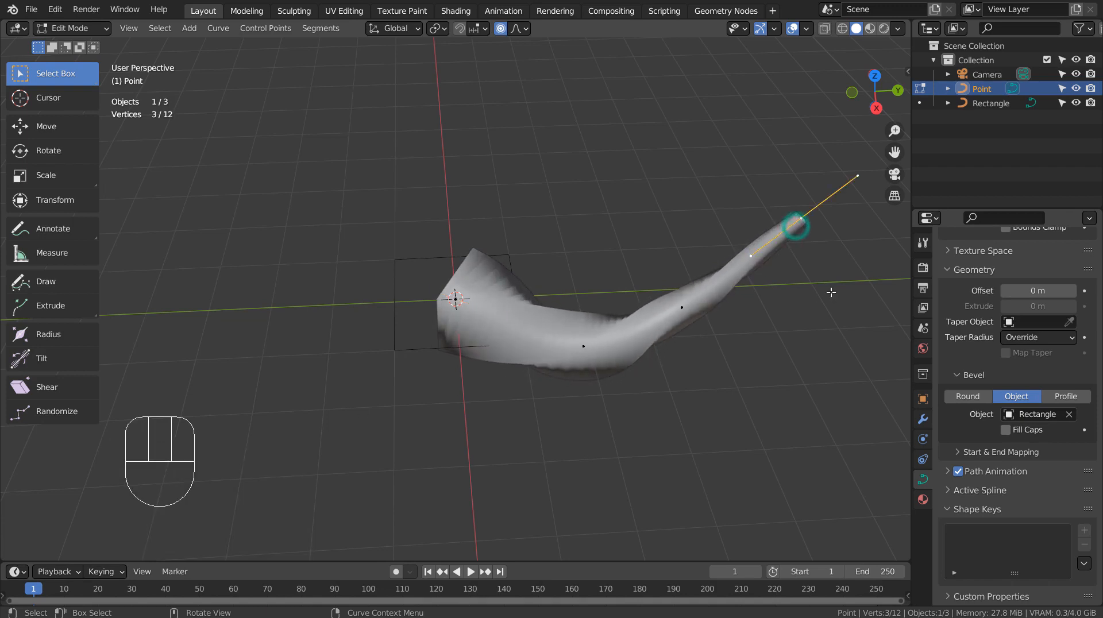
Step: Shrink the radius at the horn's tip point to slim it
key("alt+s")
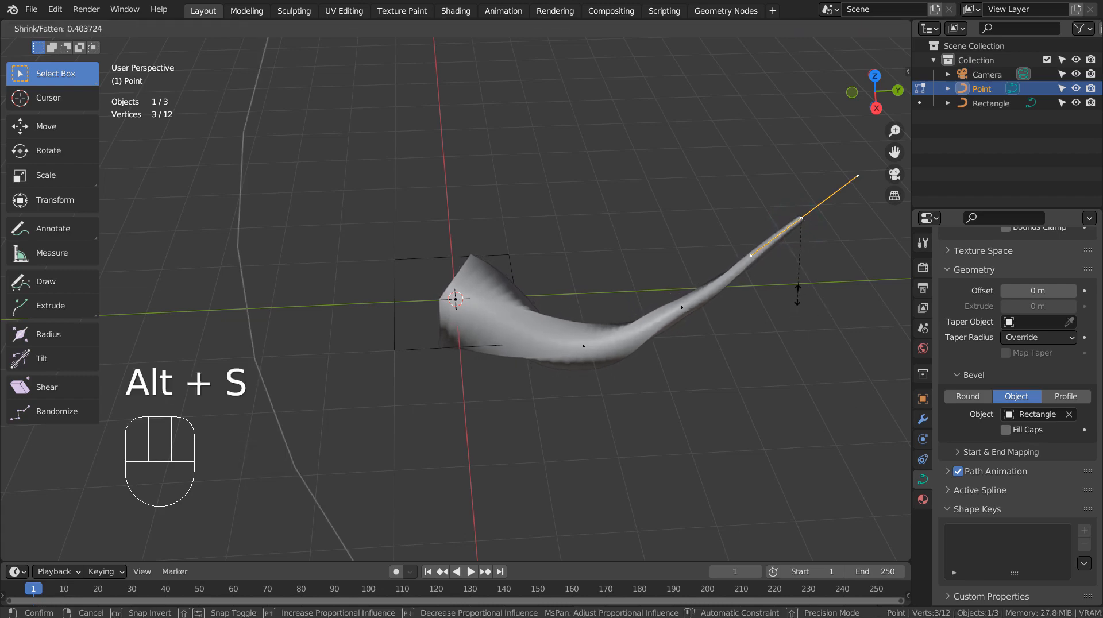
key("Tab")
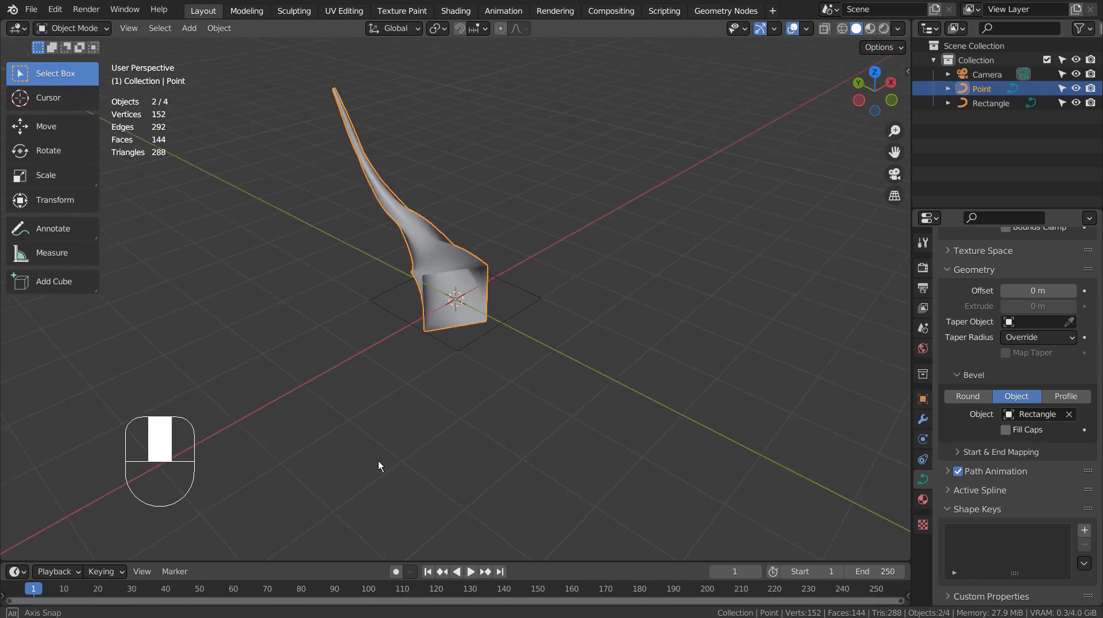
Step: Add an icosphere at the horn's base and parent the horn to it
key("shift+a")
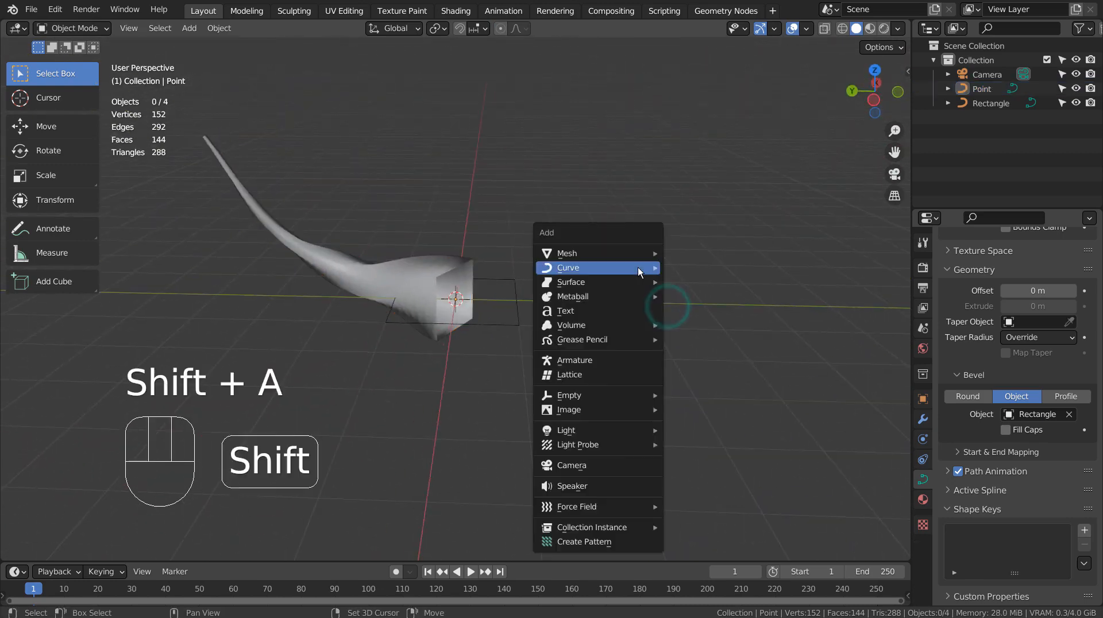
mouse_move(590, 253)
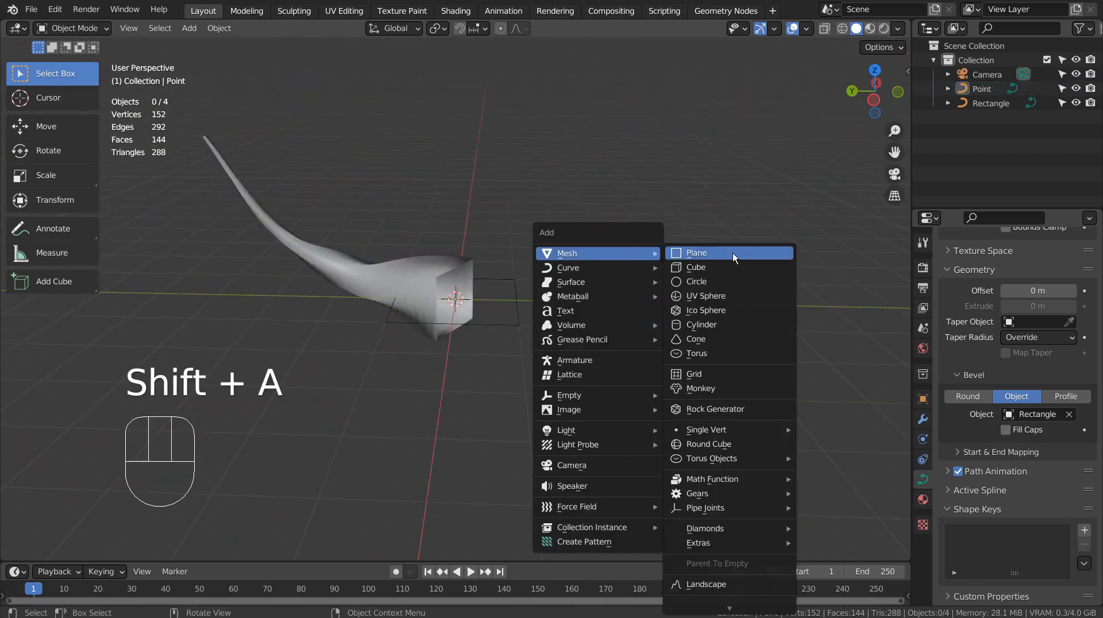
left_click(706, 311)
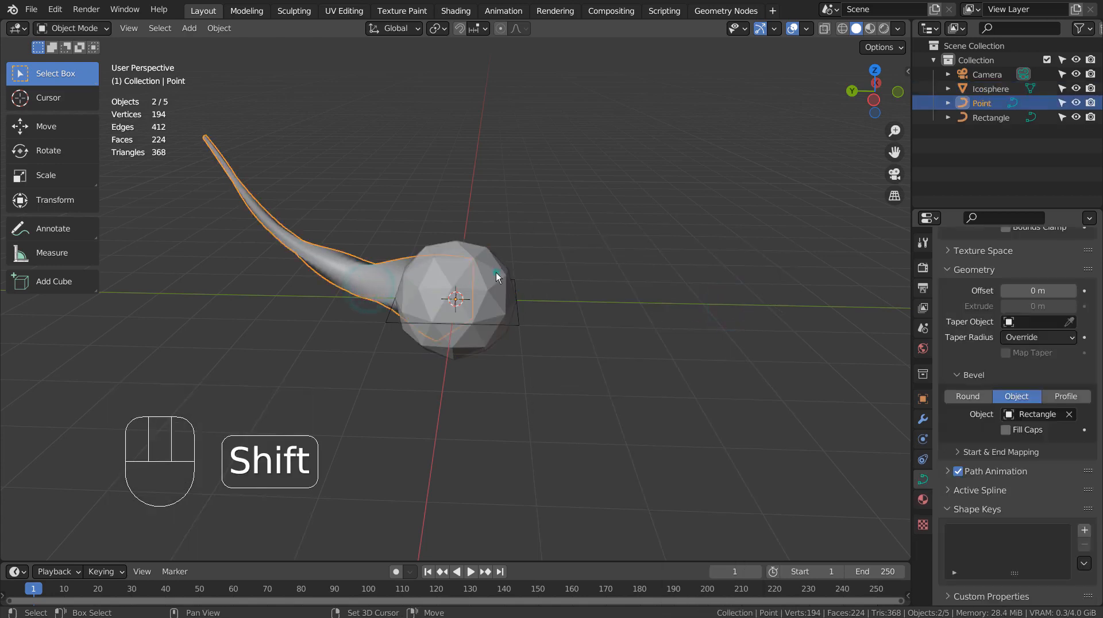
key("ctrl+p")
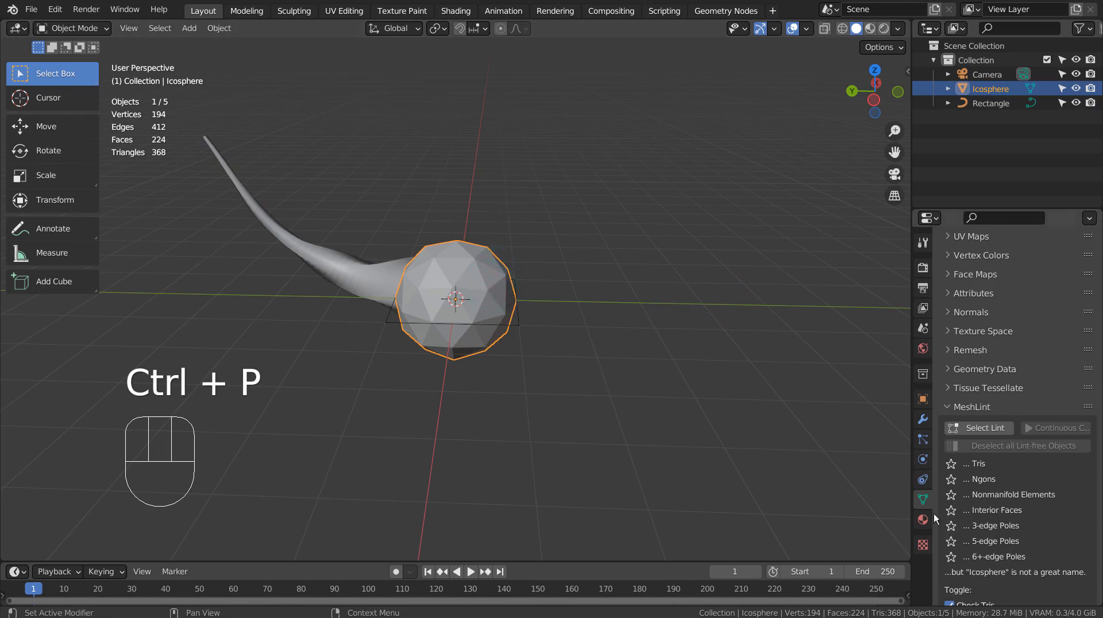
Step: Instance the child horn on the icosphere's faces and convert the horn curve to a mesh
left_click(922, 399)
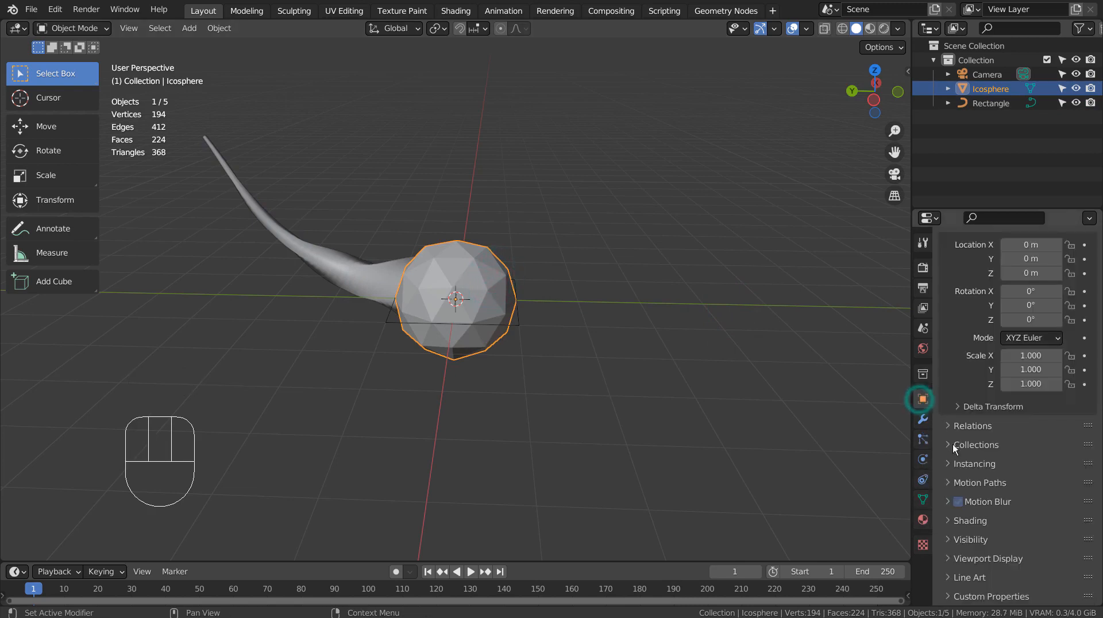
left_click(1067, 485)
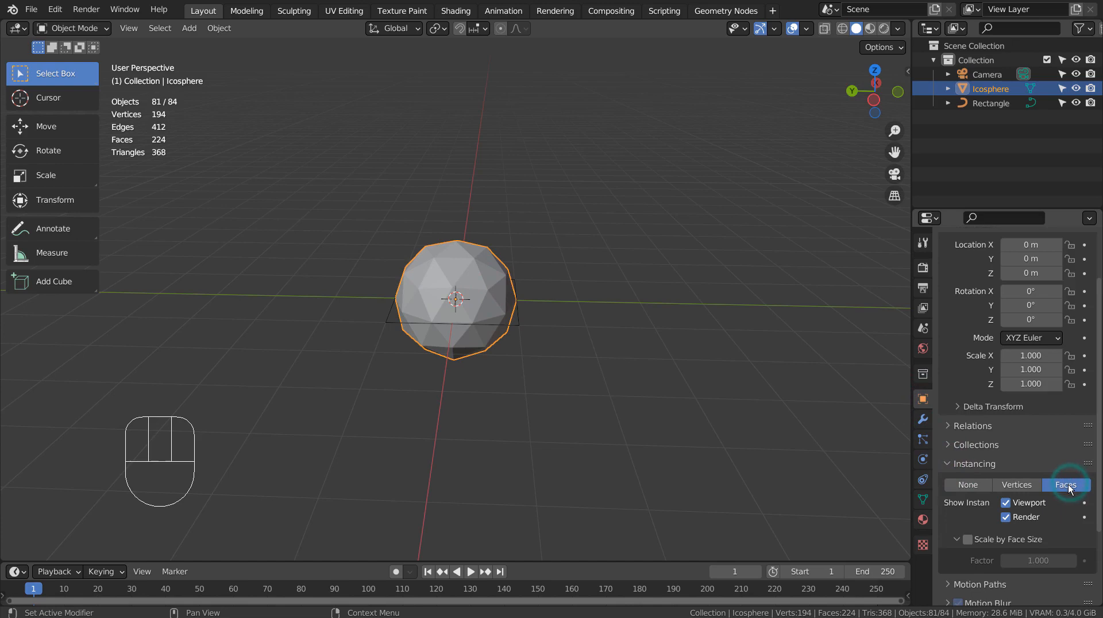
left_click(967, 485)
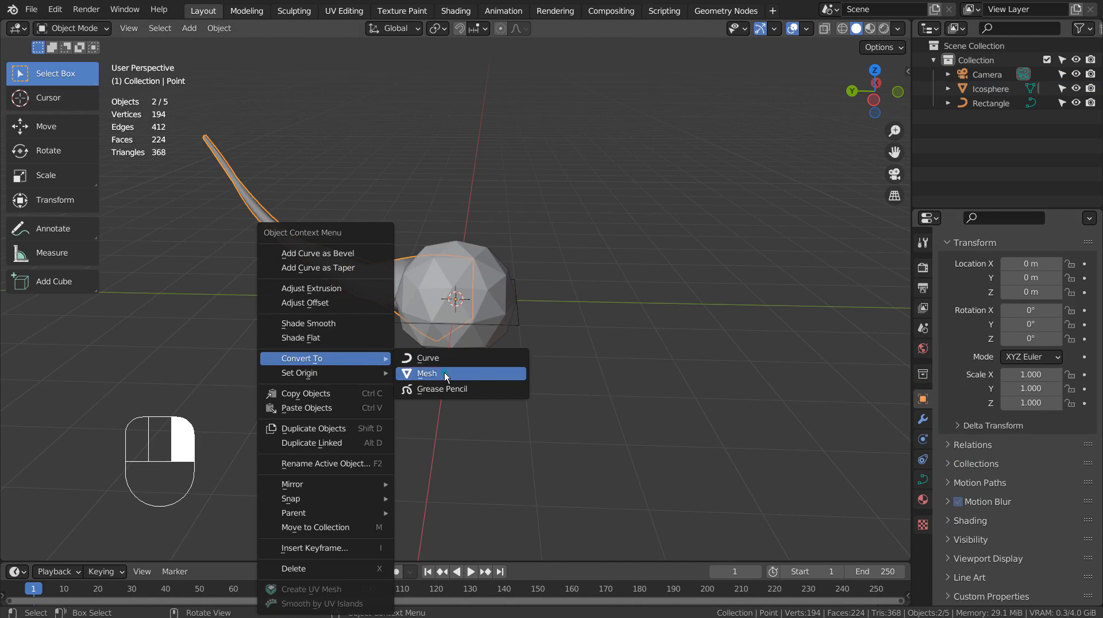
left_click(427, 374)
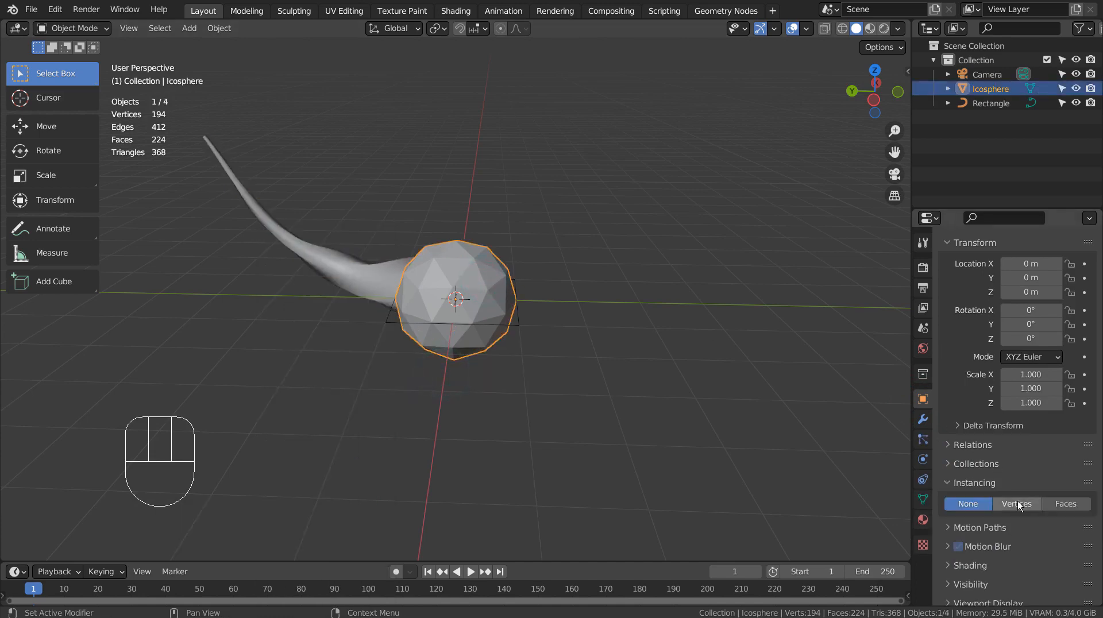
Step: Set the icosphere's Instancing to Faces and scale the horn down into a compact spiky ball
left_click(1066, 504)
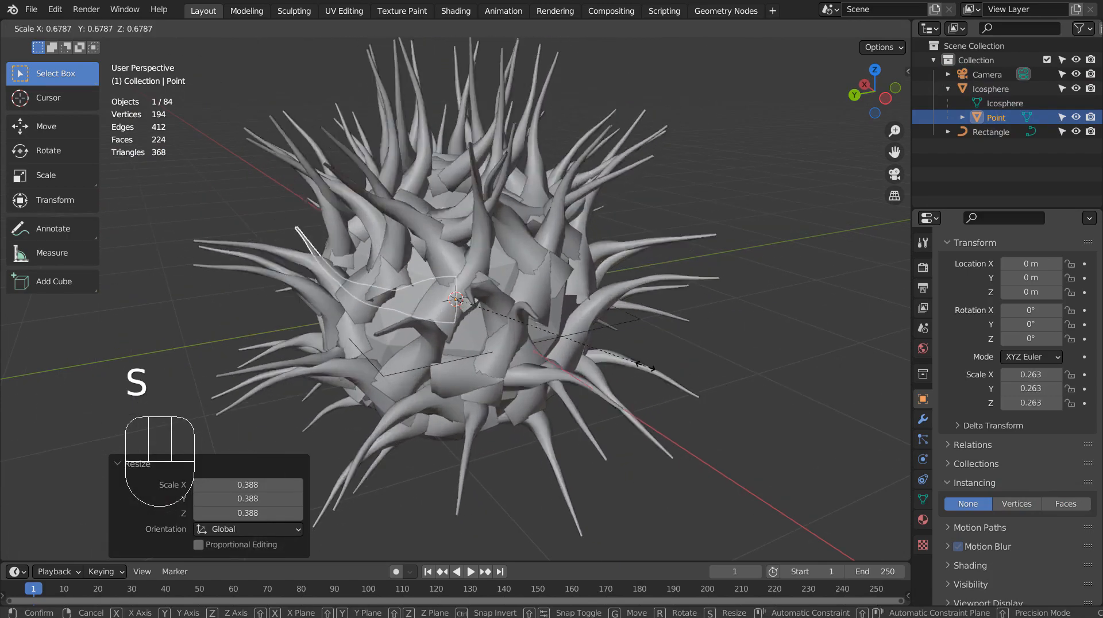
left_click(669, 367)
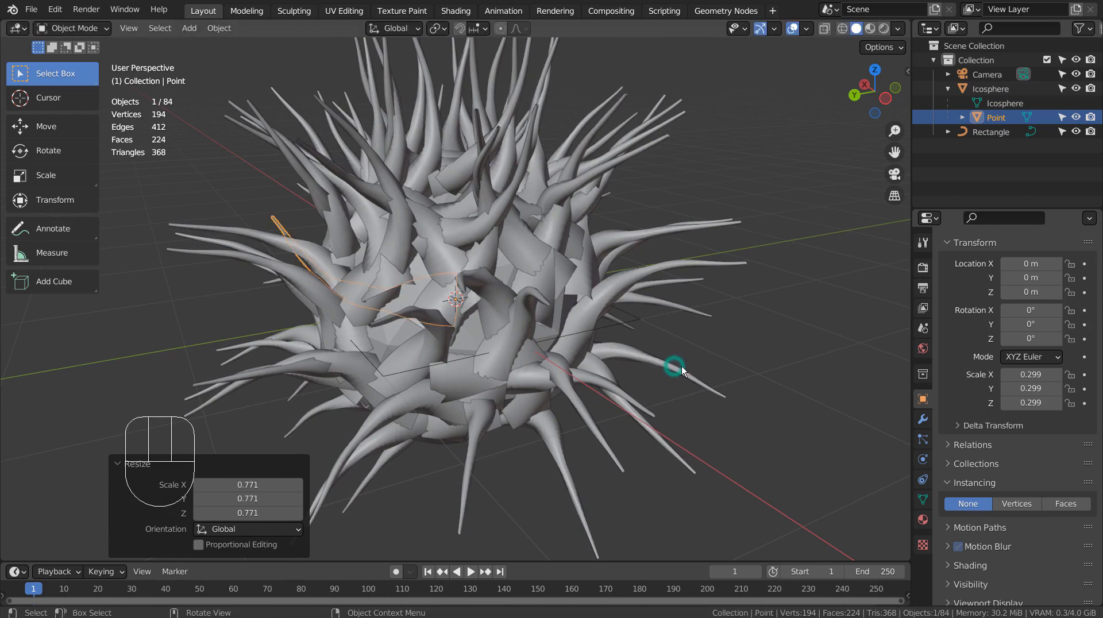
mouse_move(912, 475)
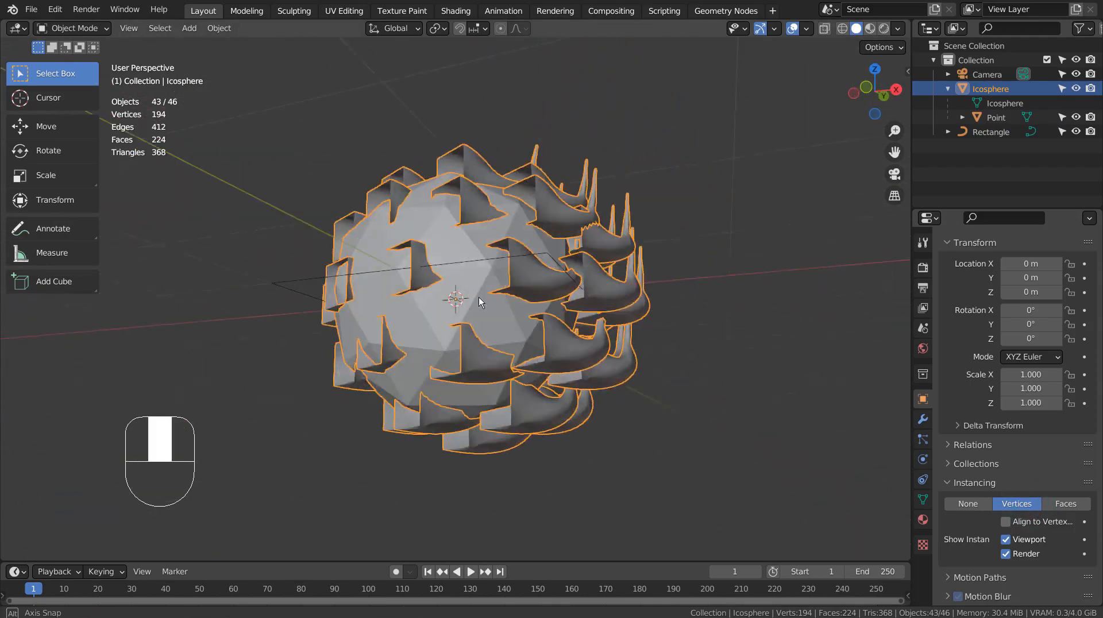
left_click_drag(479, 303, 630, 427)
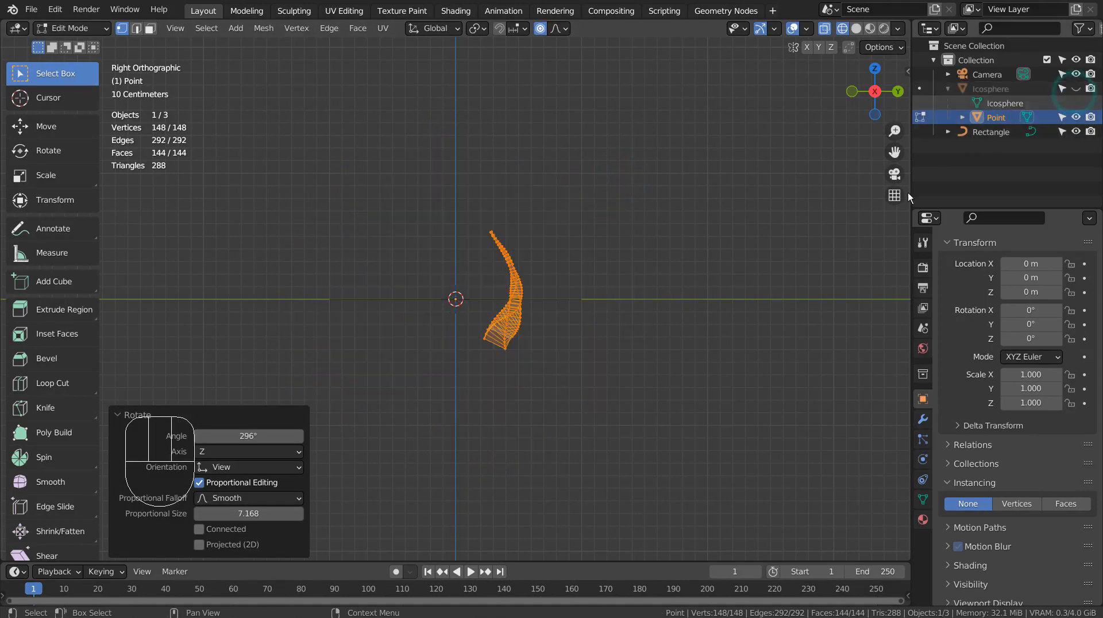
Step: Move the horn so its base meets the world centre and set its origin to the 3D cursor
key("g")
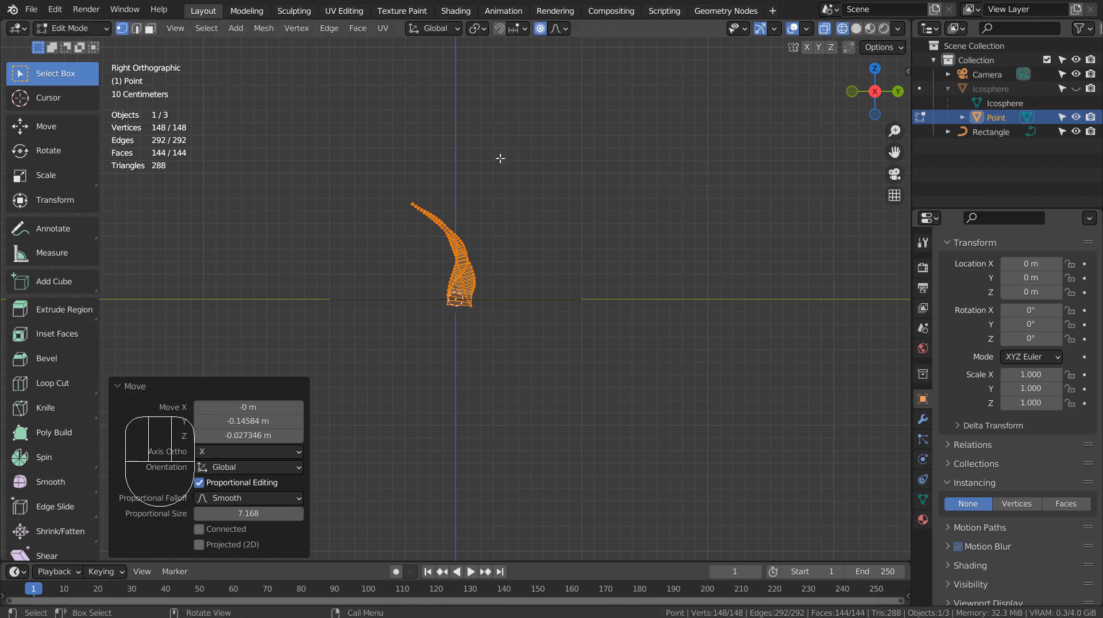
key("Tab")
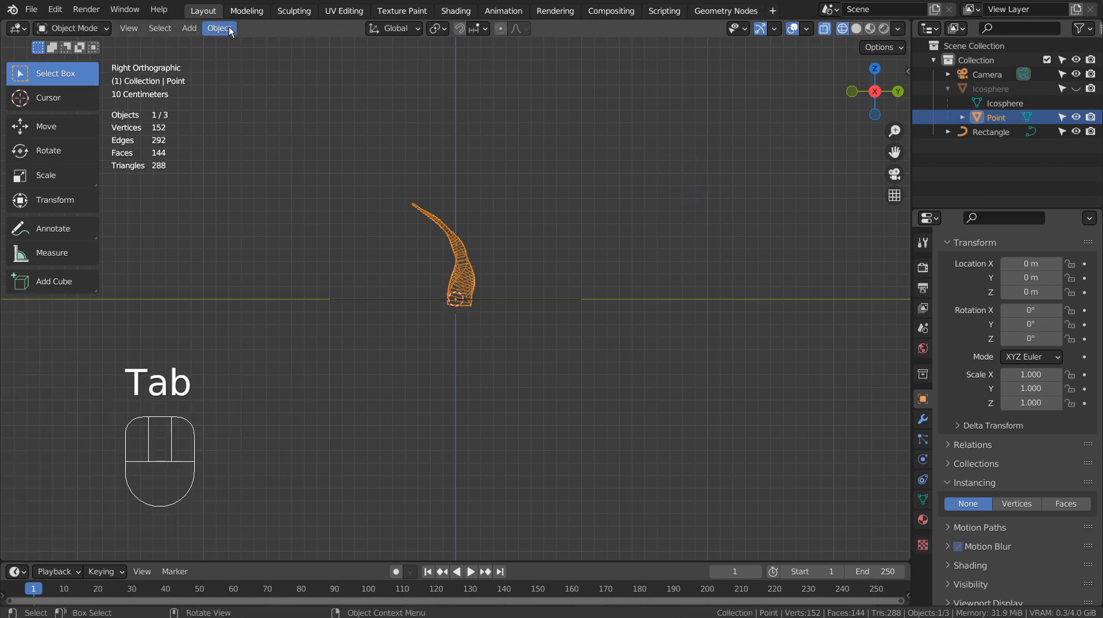
left_click(219, 28)
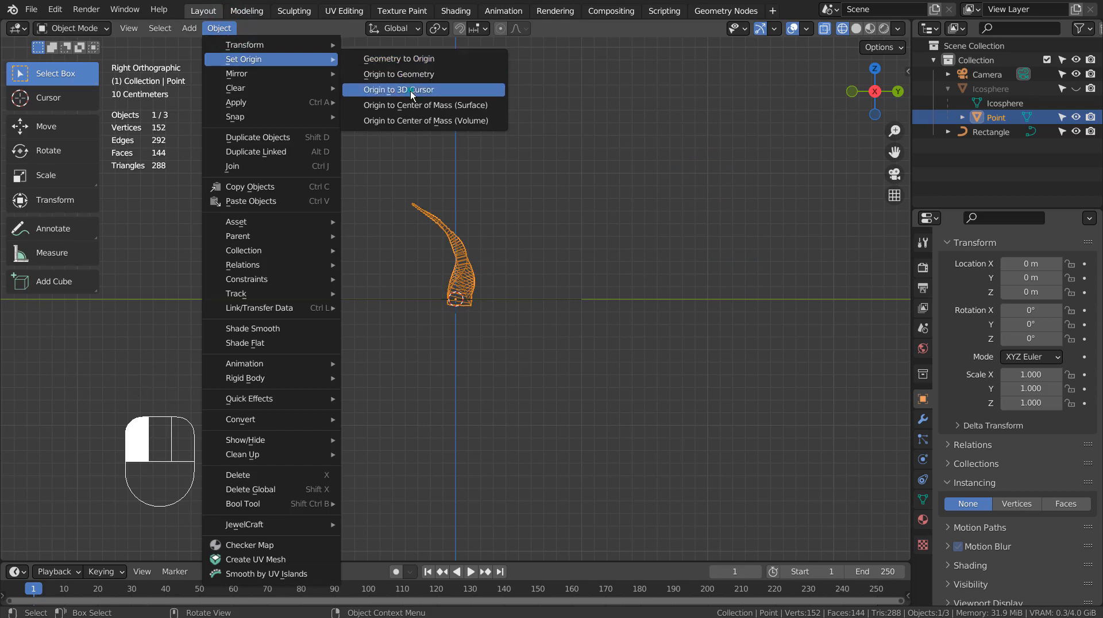